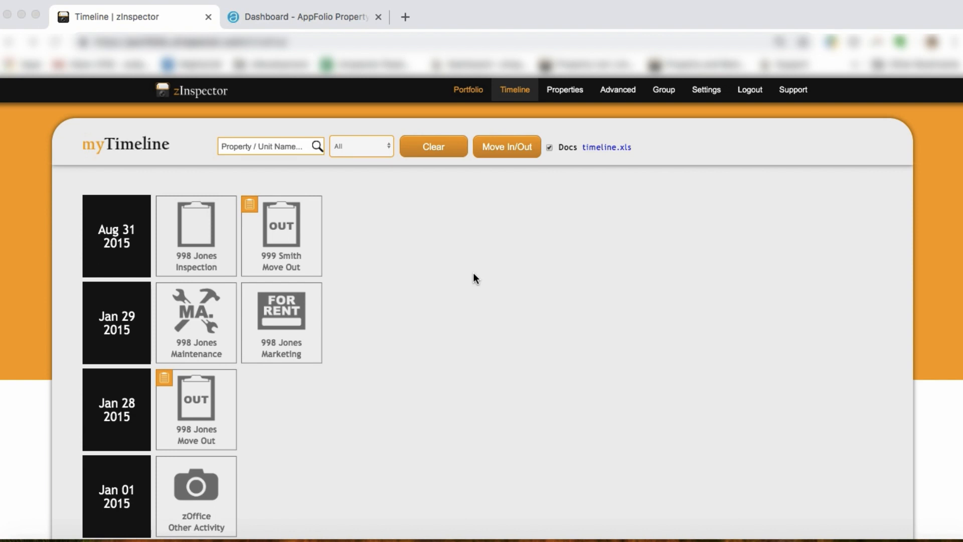
pyautogui.moveTo(559, 109)
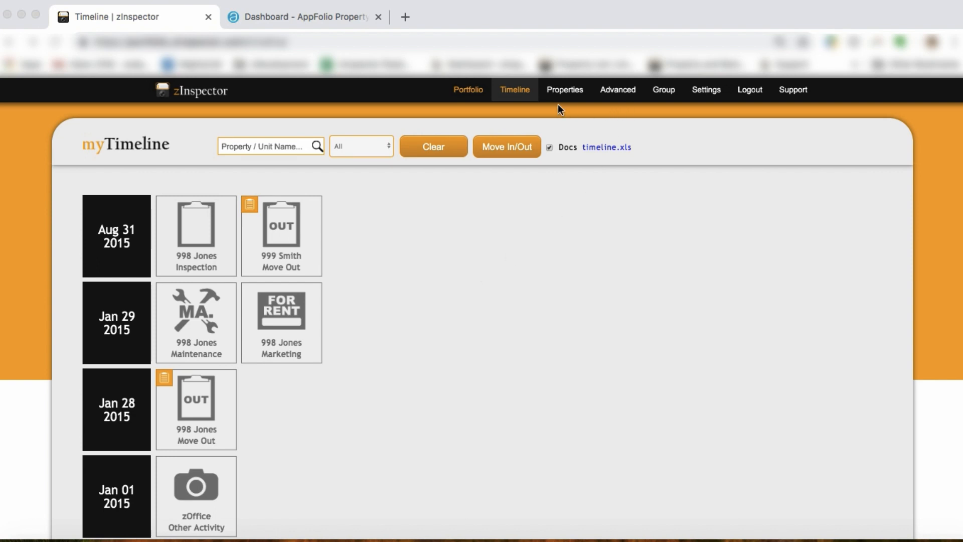
# View the empty Tenants contacts list under Advanced, then go to Admin Settings
pyautogui.click(616, 90)
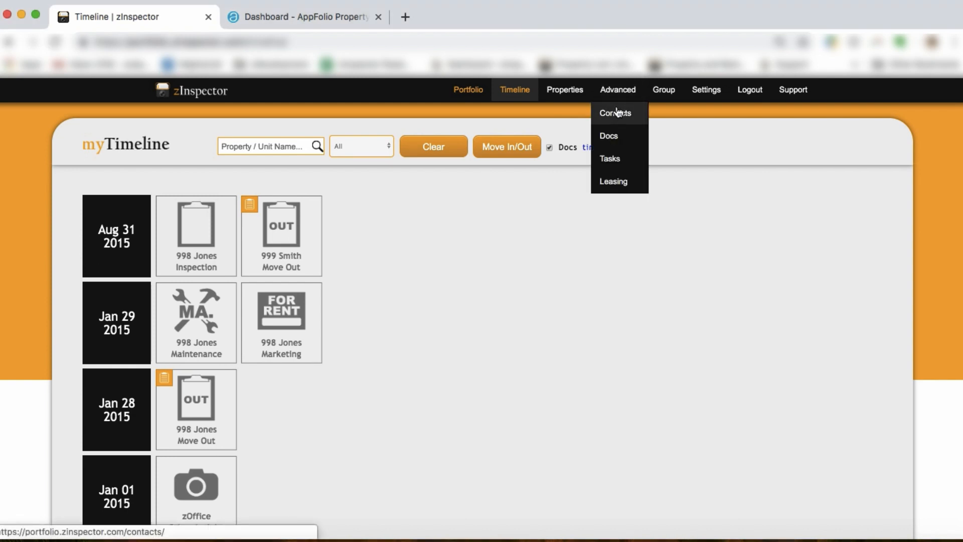
pyautogui.click(615, 113)
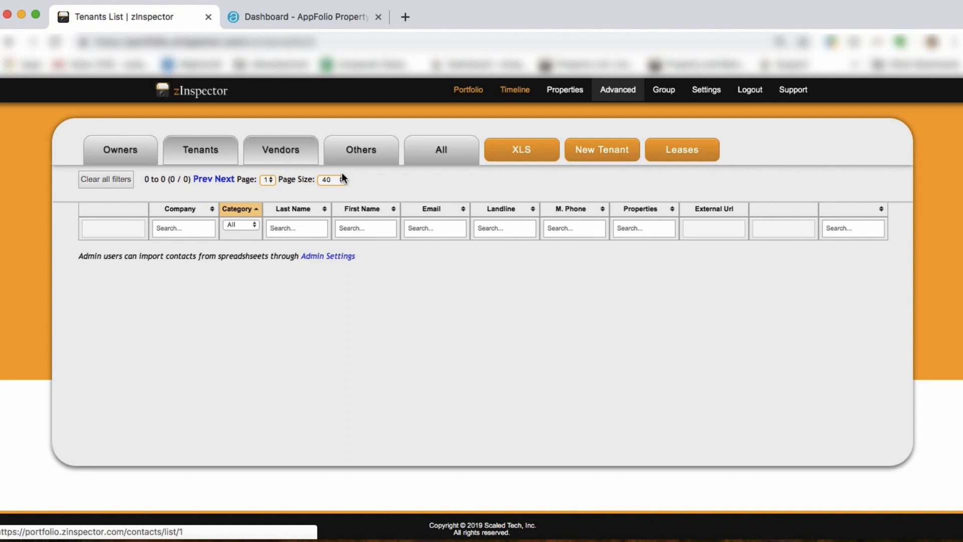
pyautogui.click(705, 89)
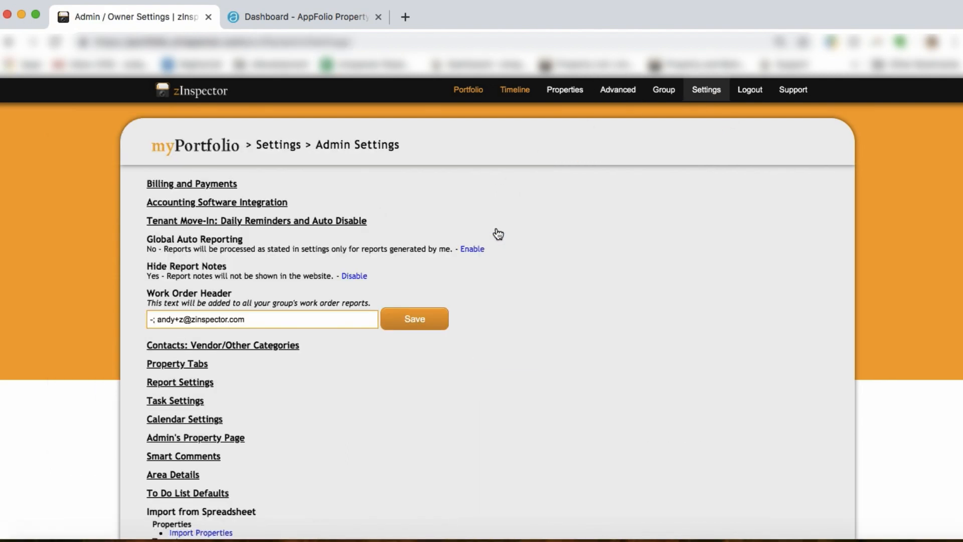
# Enable the AppFolio email-sync accounting integration and select its scheduled-report sync address to copy
pyautogui.click(217, 201)
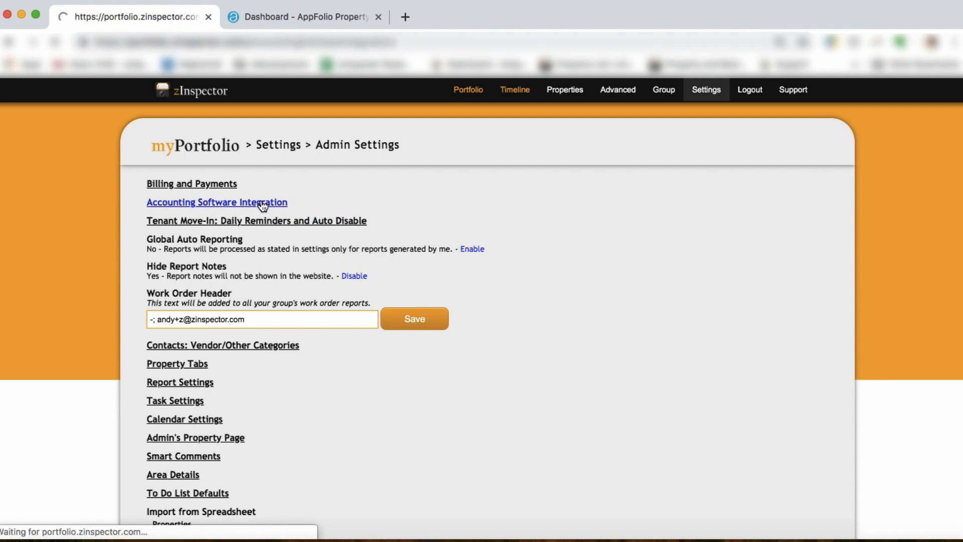
pyautogui.click(216, 201)
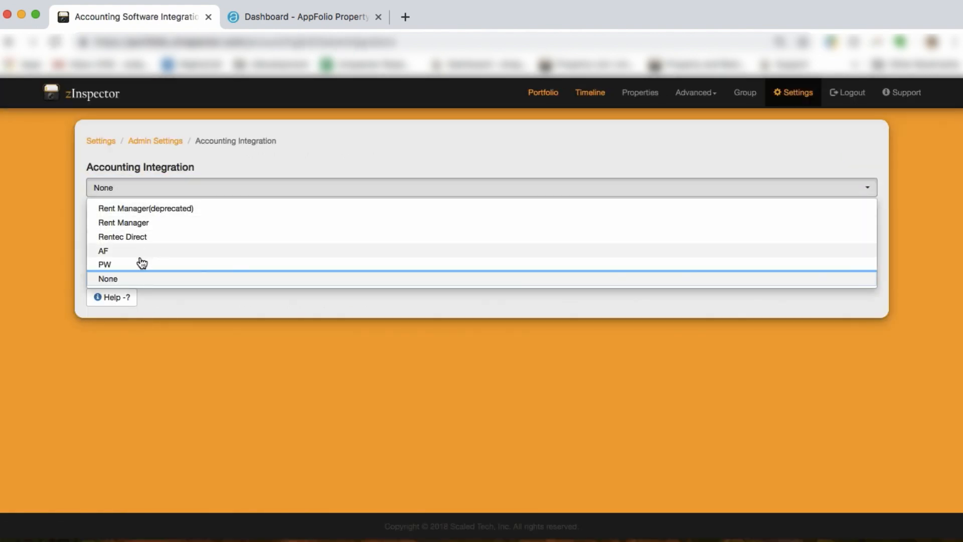
pyautogui.click(104, 251)
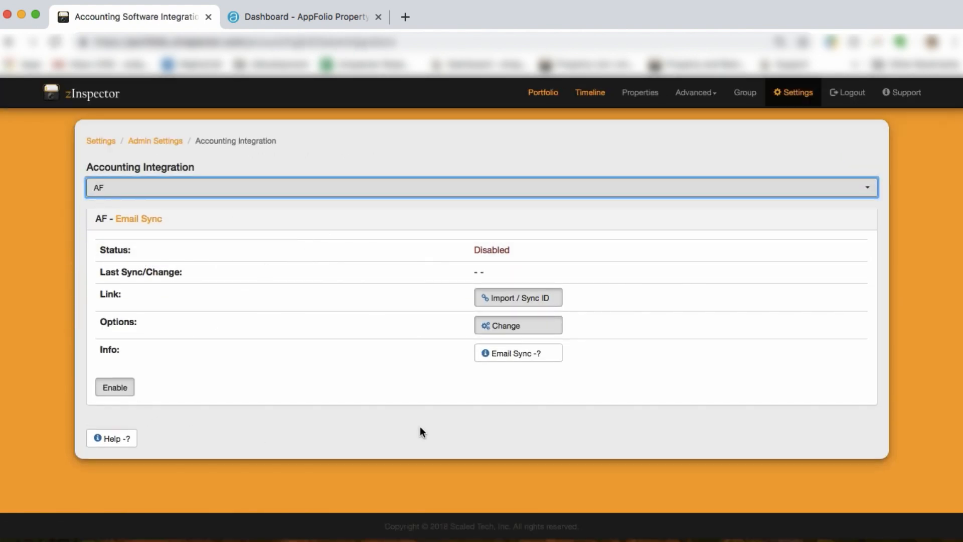
pyautogui.click(114, 388)
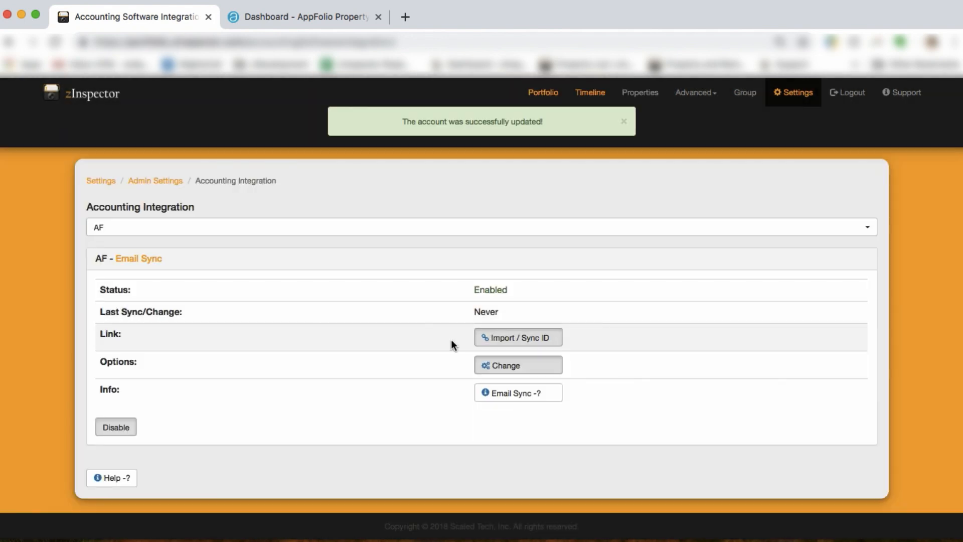
pyautogui.click(518, 337)
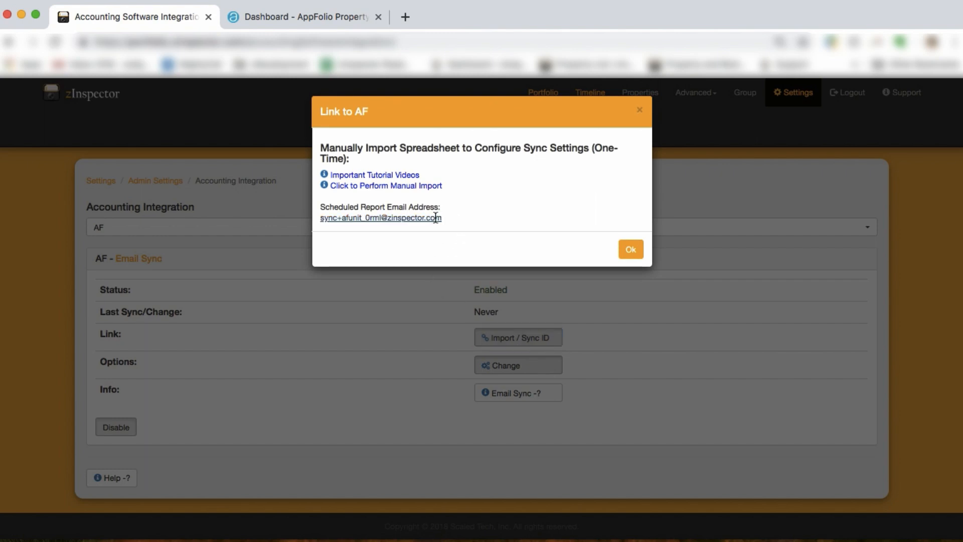
pyautogui.doubleClick(379, 218)
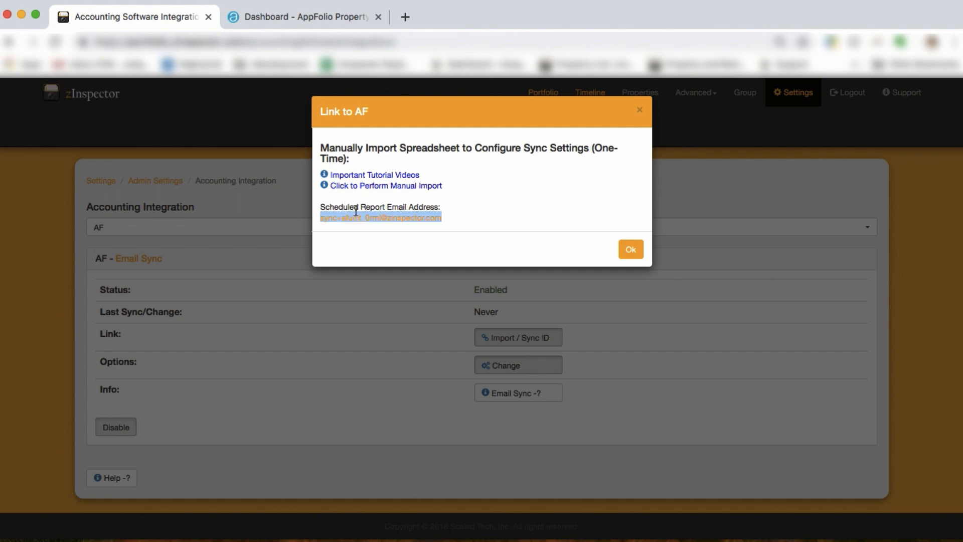
pyautogui.moveTo(380, 218)
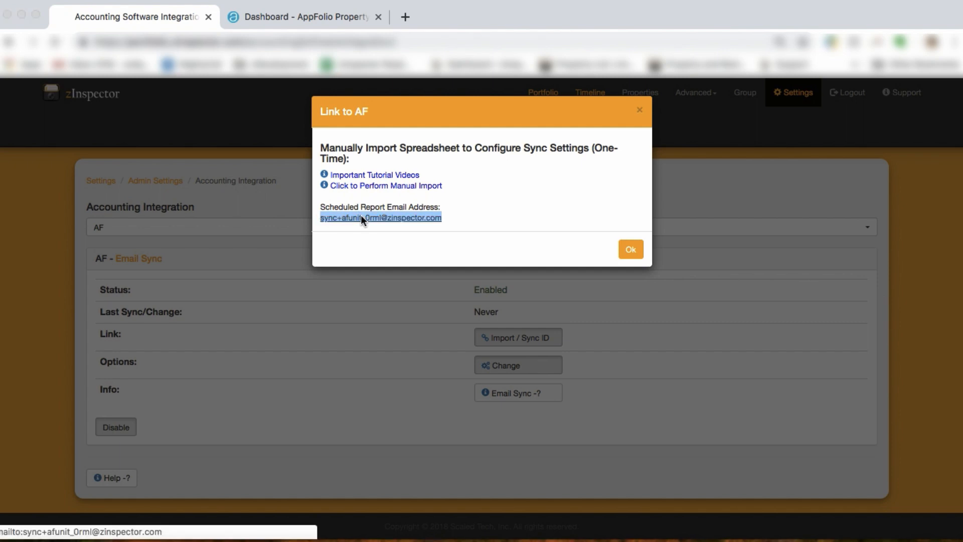
pyautogui.moveTo(456, 215)
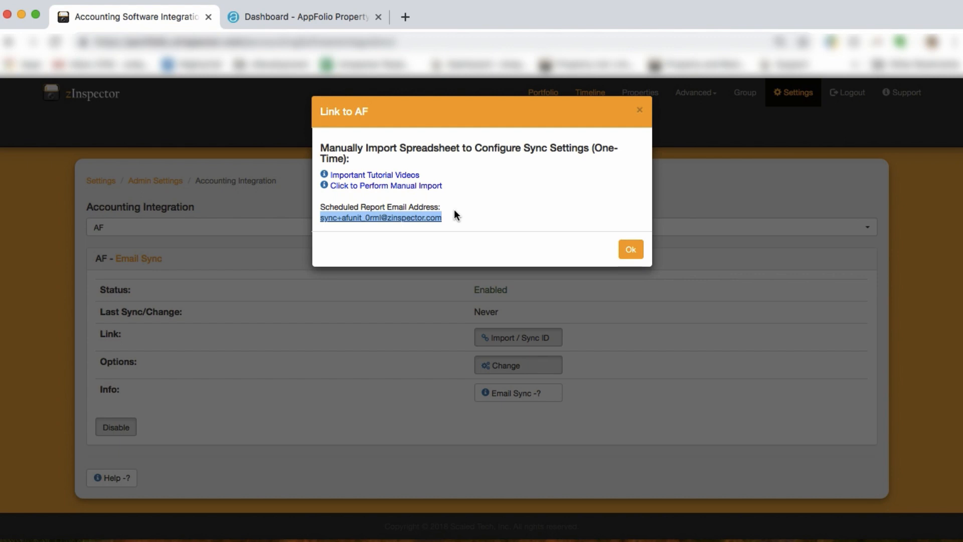
# Switch to AppFolio and open the Tenant Directory report from Reporting > Reports
pyautogui.click(301, 17)
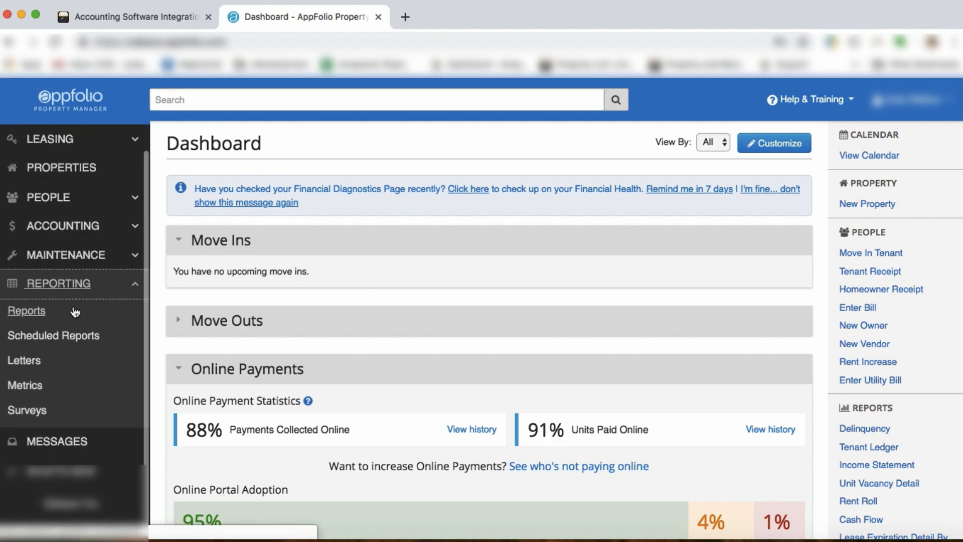
pyautogui.moveTo(32, 313)
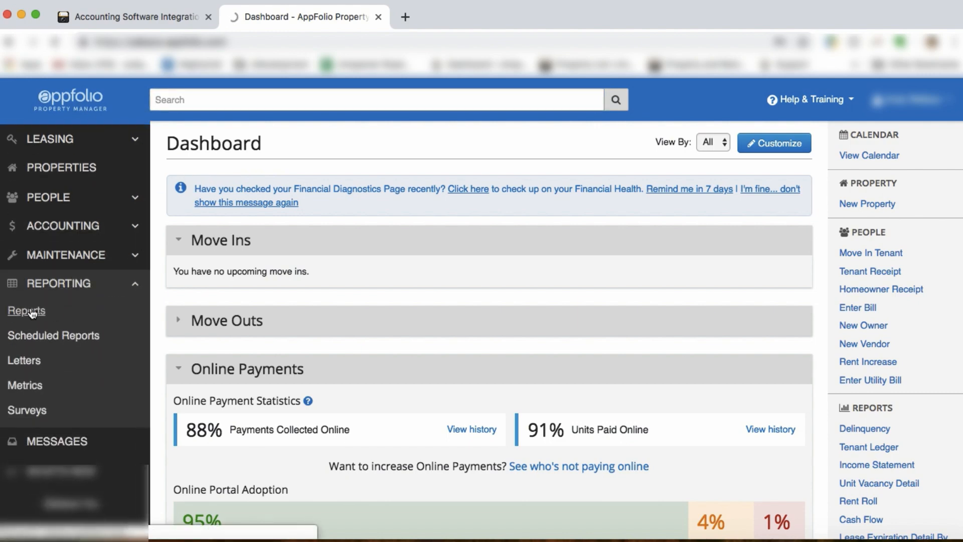
pyautogui.click(26, 311)
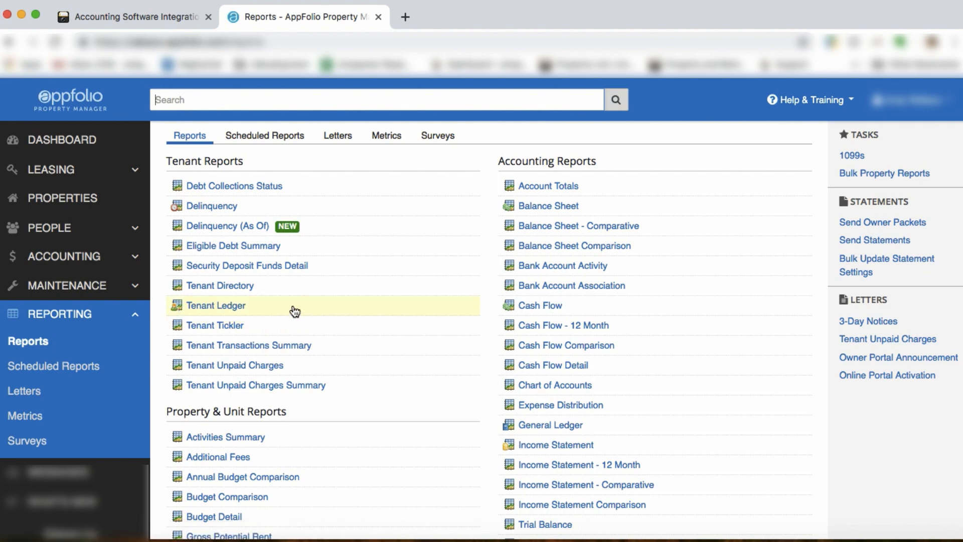
pyautogui.click(219, 285)
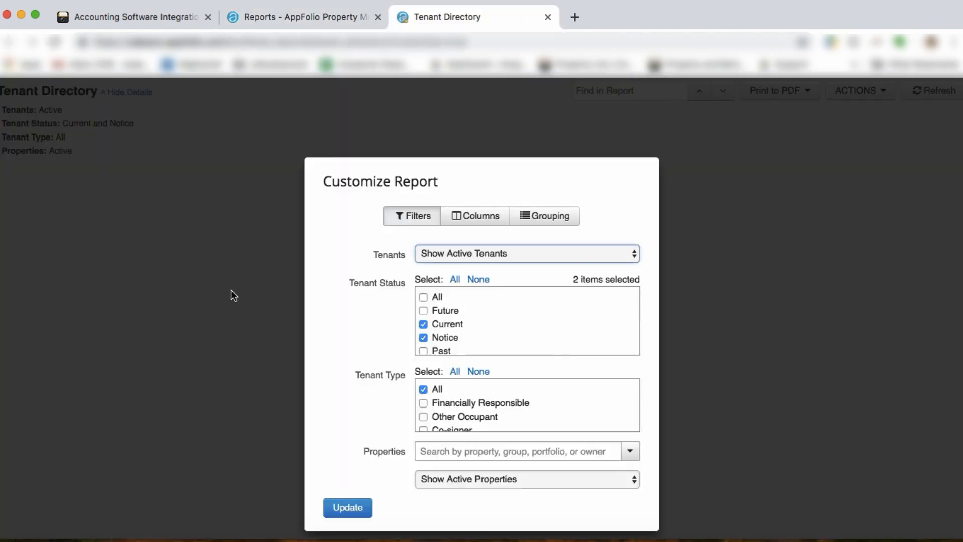
pyautogui.moveTo(437, 310)
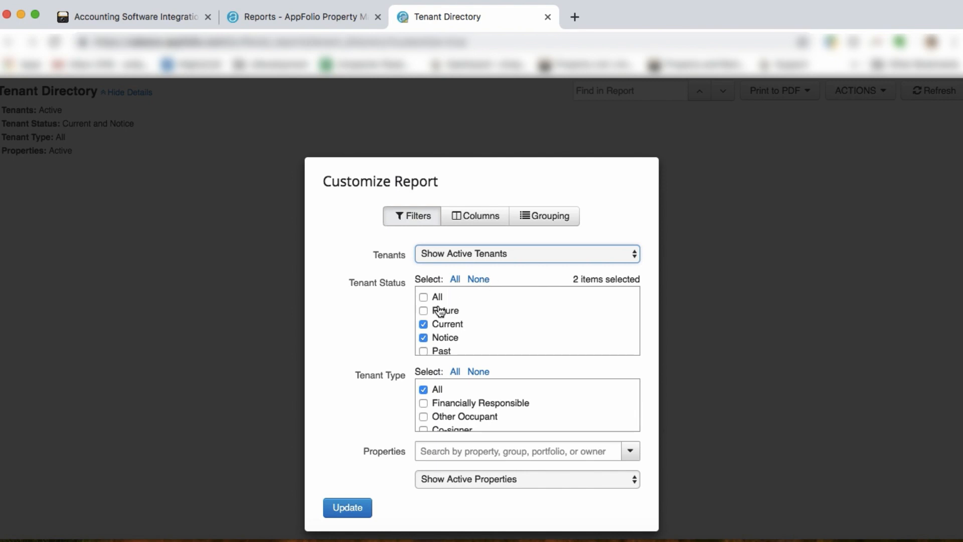
pyautogui.moveTo(451, 312)
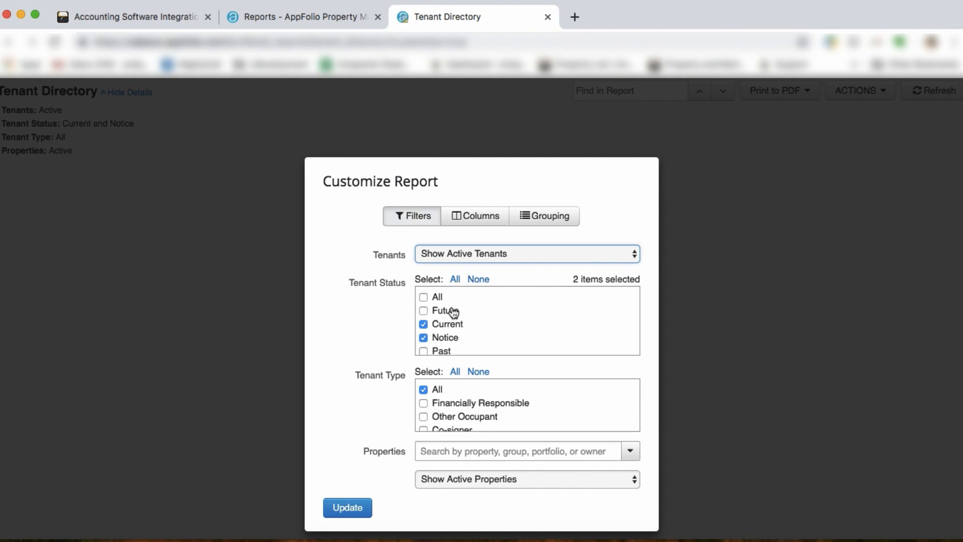
# Include Future tenants in the report filter alongside Current and Notice
pyautogui.click(423, 310)
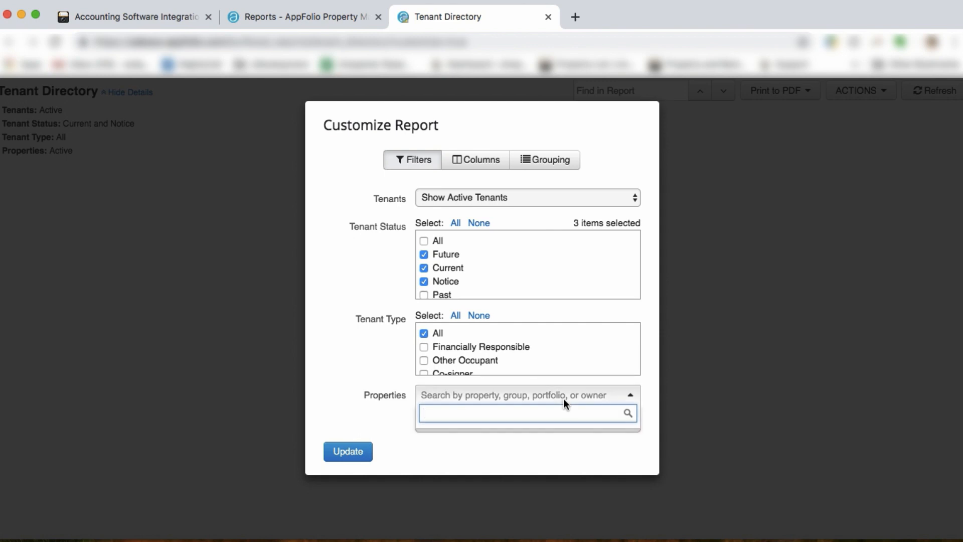
pyautogui.click(630, 394)
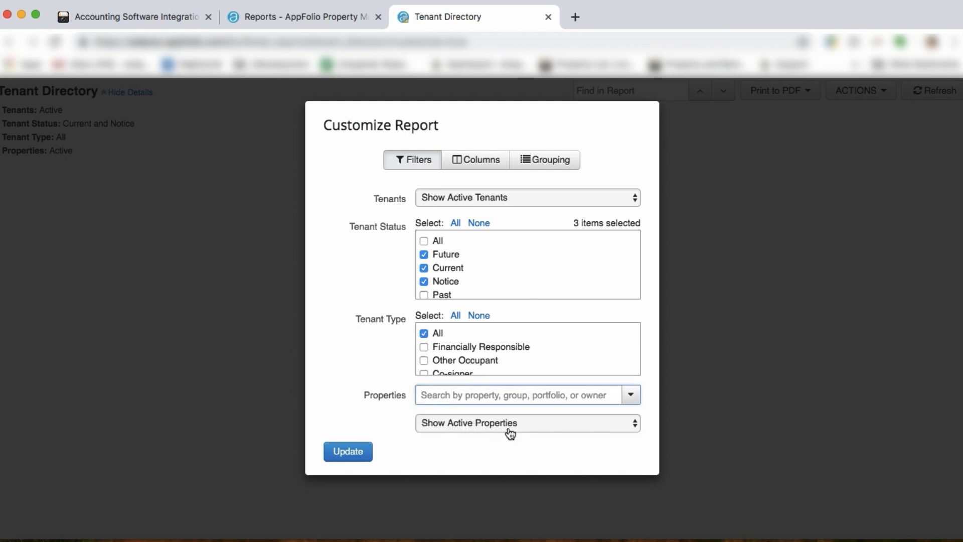
pyautogui.moveTo(505, 434)
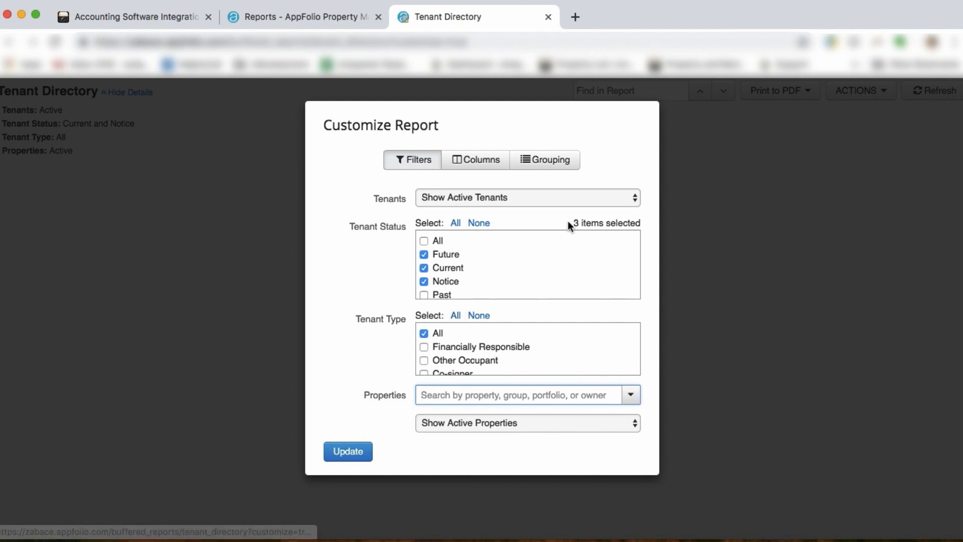
# Add the Property Zip, tenant city, Lease From and Move-out columns to the report
pyautogui.click(474, 160)
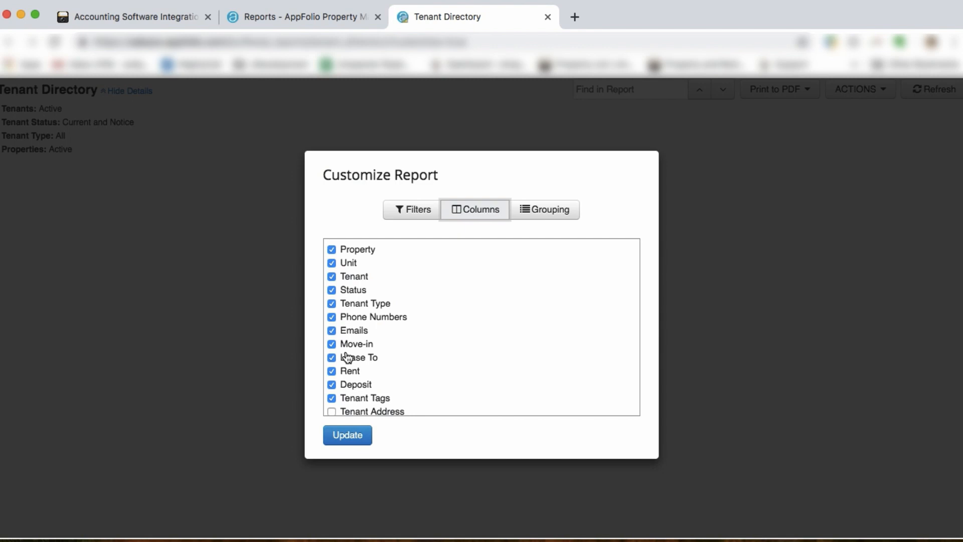
pyautogui.click(332, 412)
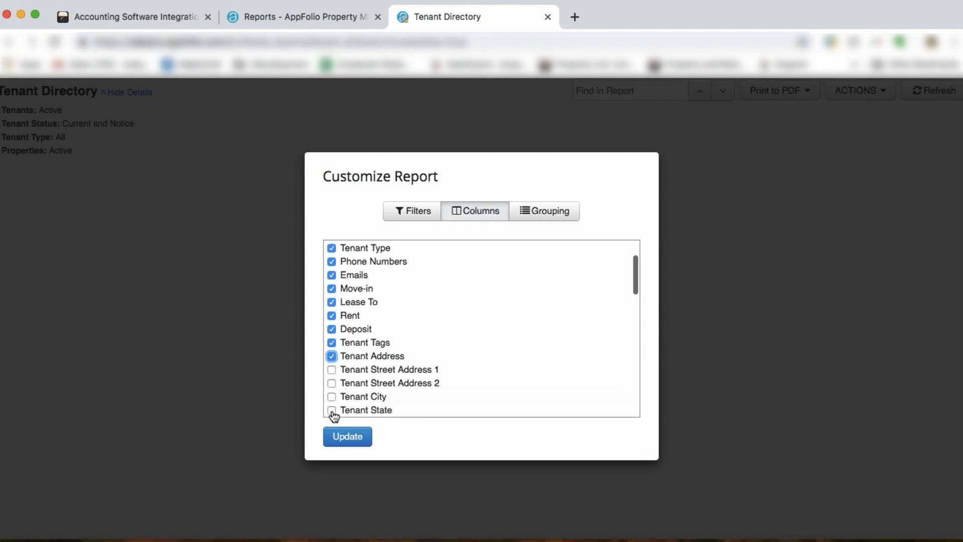
pyautogui.scroll(-3)
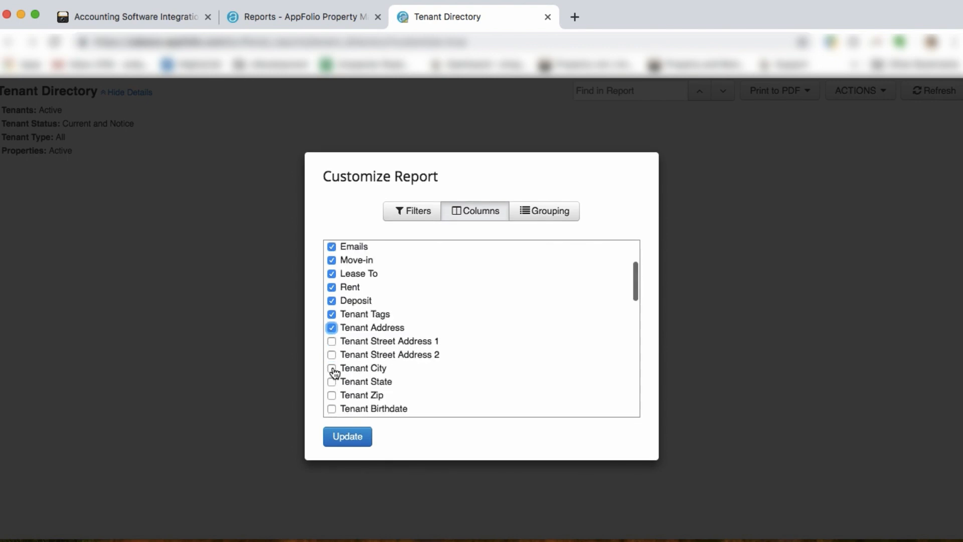
pyautogui.click(332, 368)
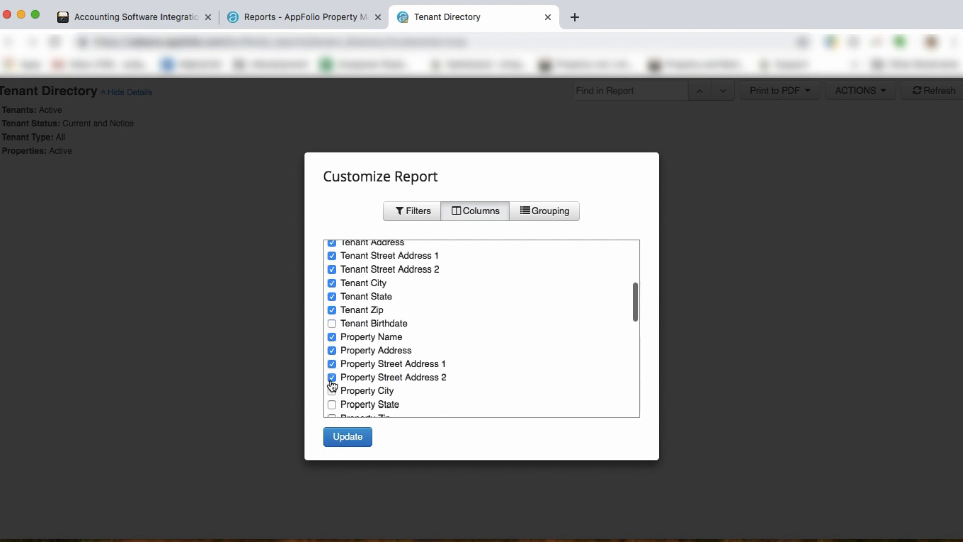
pyautogui.scroll(-3)
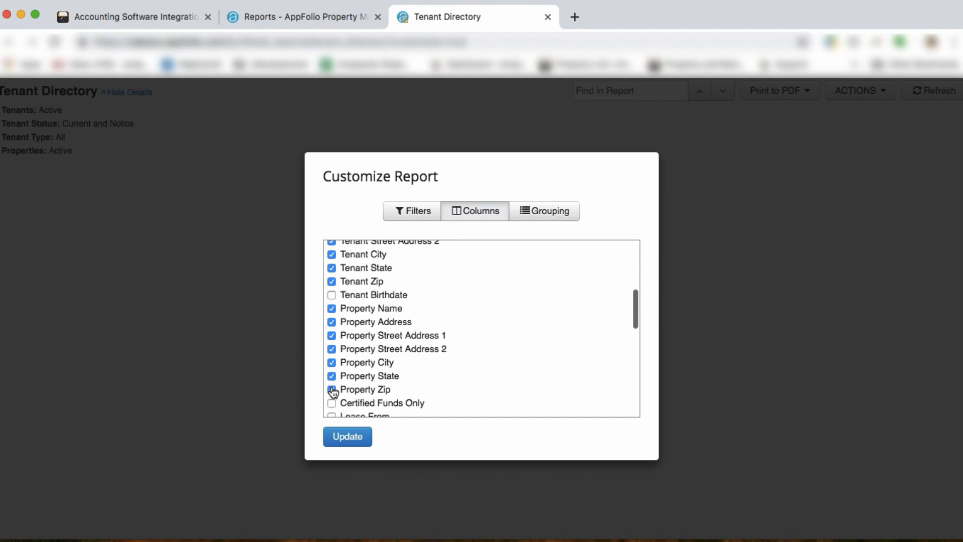
pyautogui.scroll(-3)
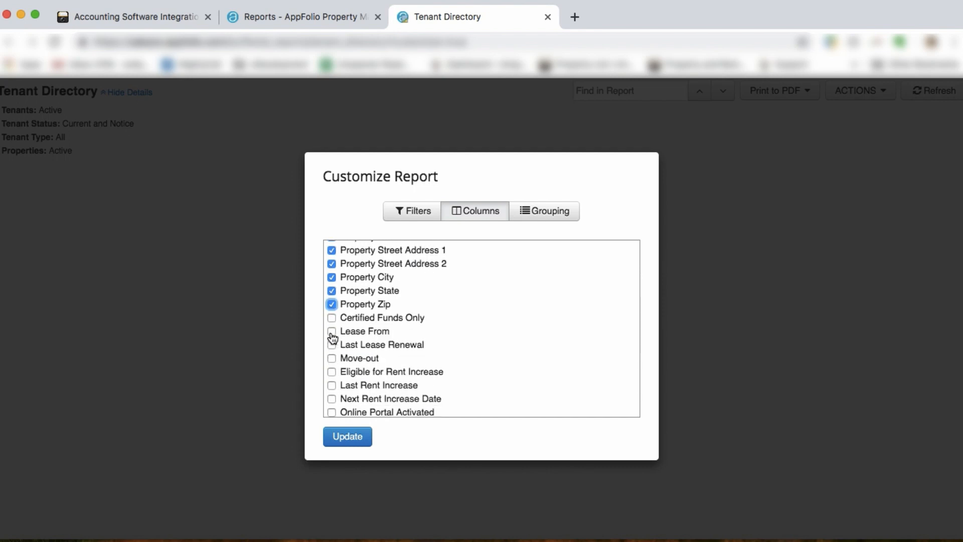
pyautogui.click(331, 331)
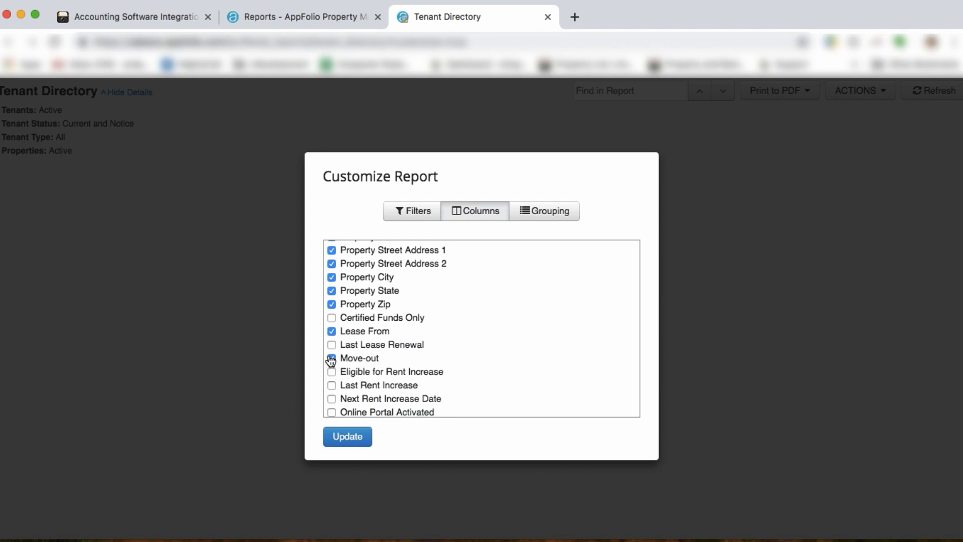
pyautogui.click(331, 358)
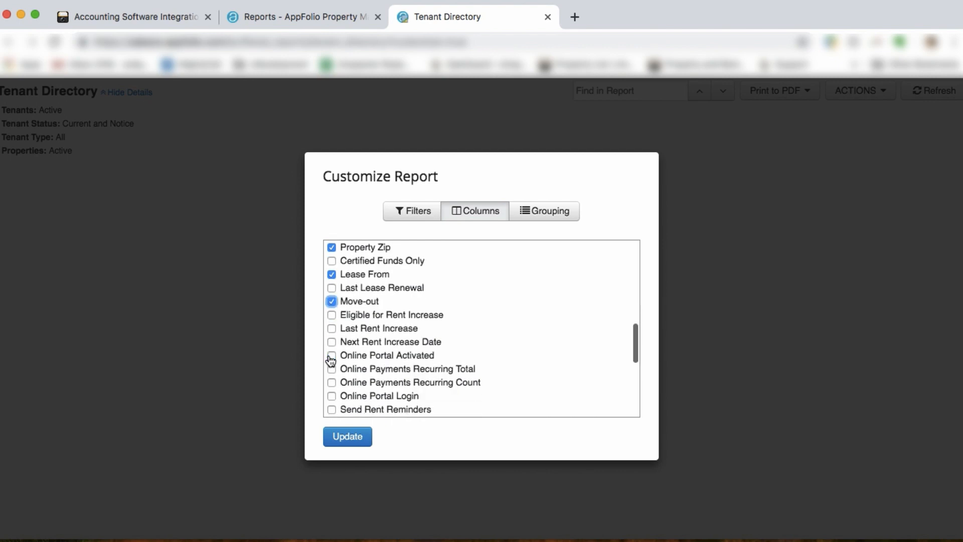
# Add the Primary Tenant column and leave the report rows ungrouped
pyautogui.scroll(-3)
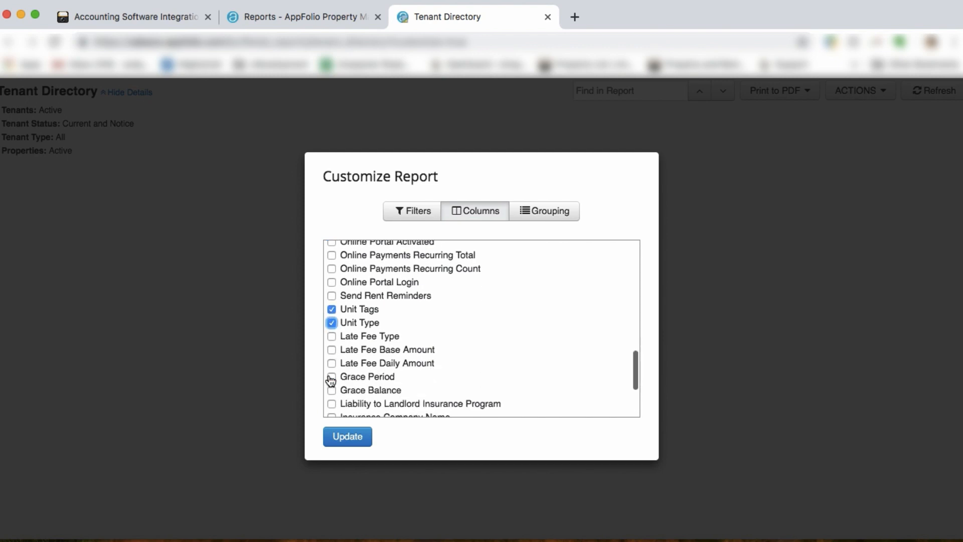
pyautogui.scroll(-3)
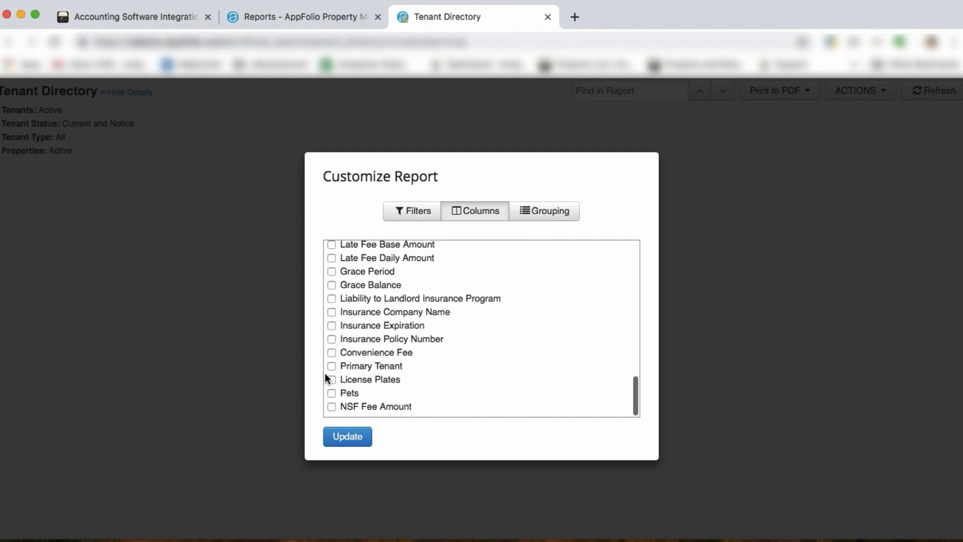
pyautogui.click(332, 368)
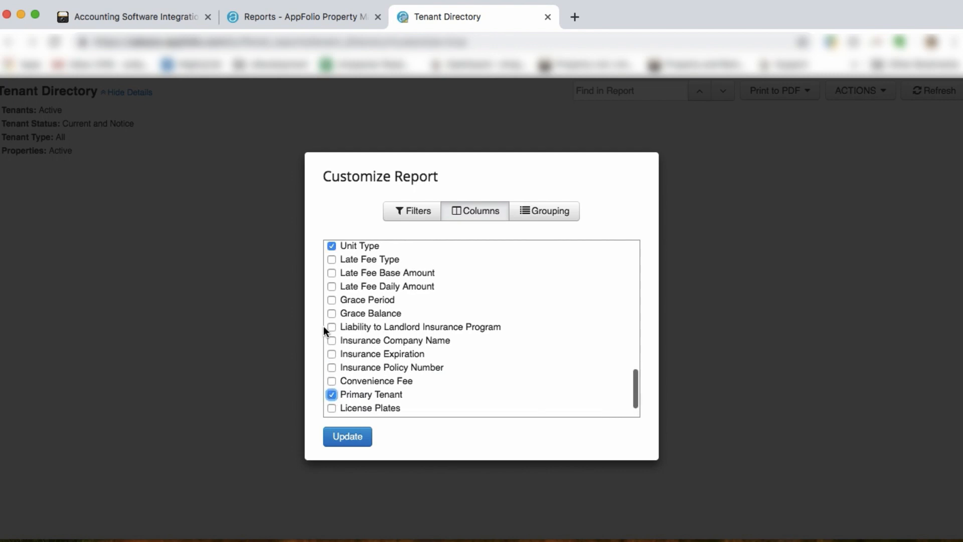
pyautogui.click(544, 211)
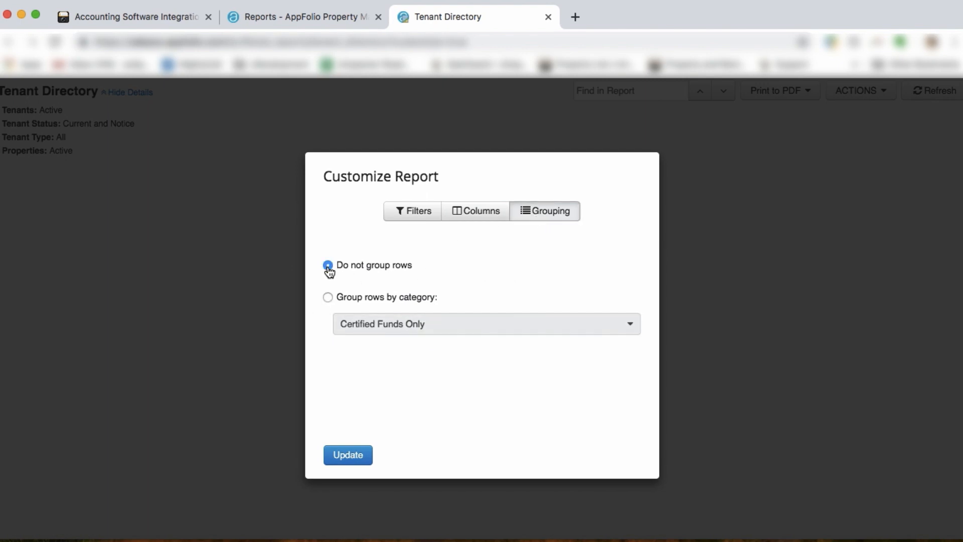
# Apply the customized columns with Update and show the report's ACTIONS list
pyautogui.click(348, 454)
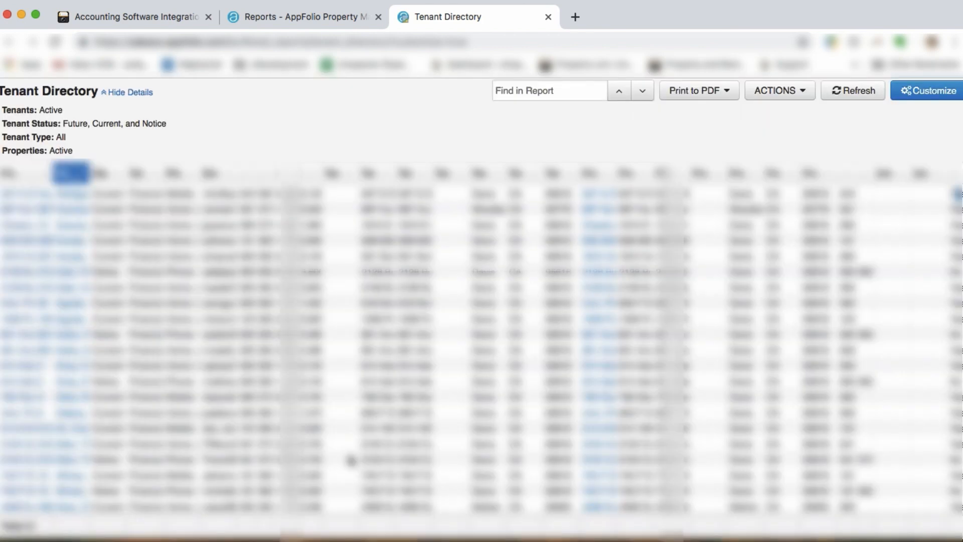
pyautogui.moveTo(342, 463)
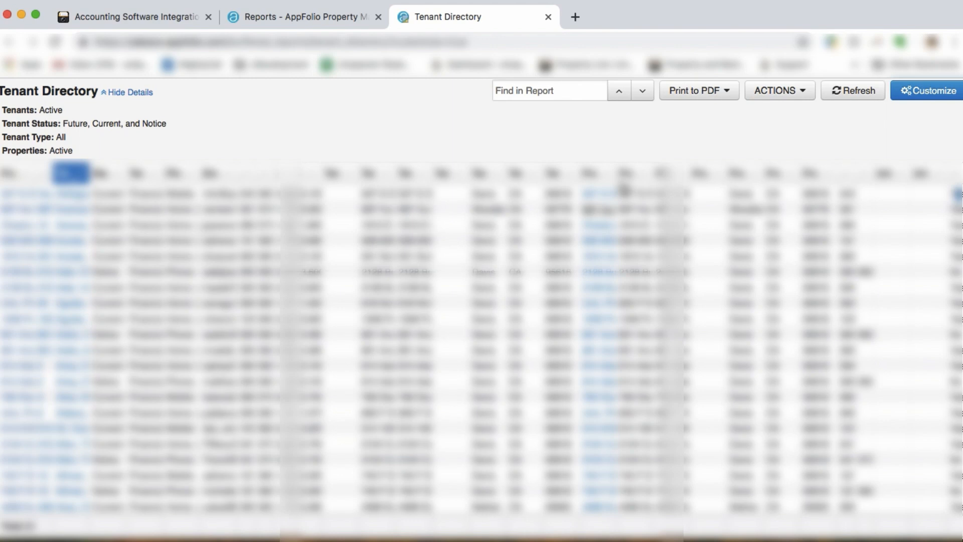
pyautogui.moveTo(652, 142)
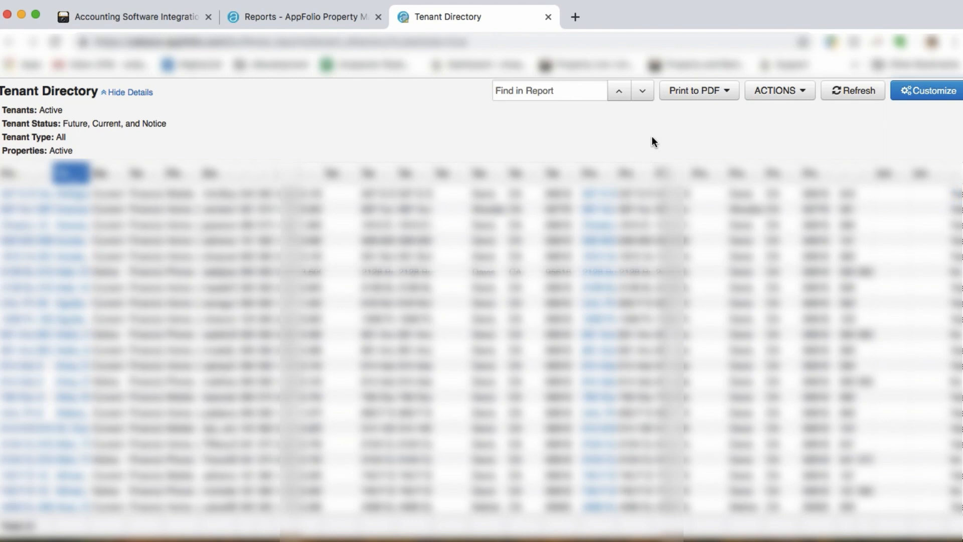
pyautogui.moveTo(688, 143)
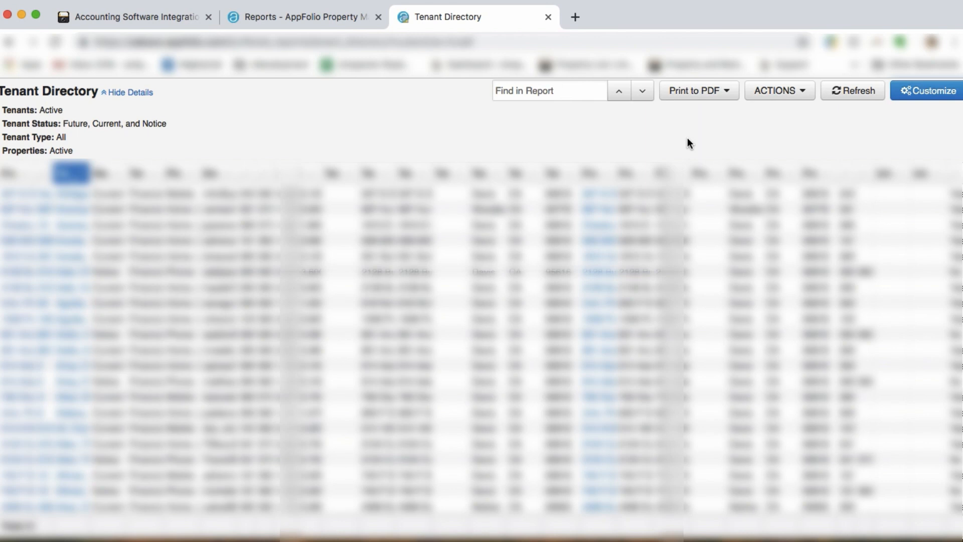
pyautogui.click(778, 90)
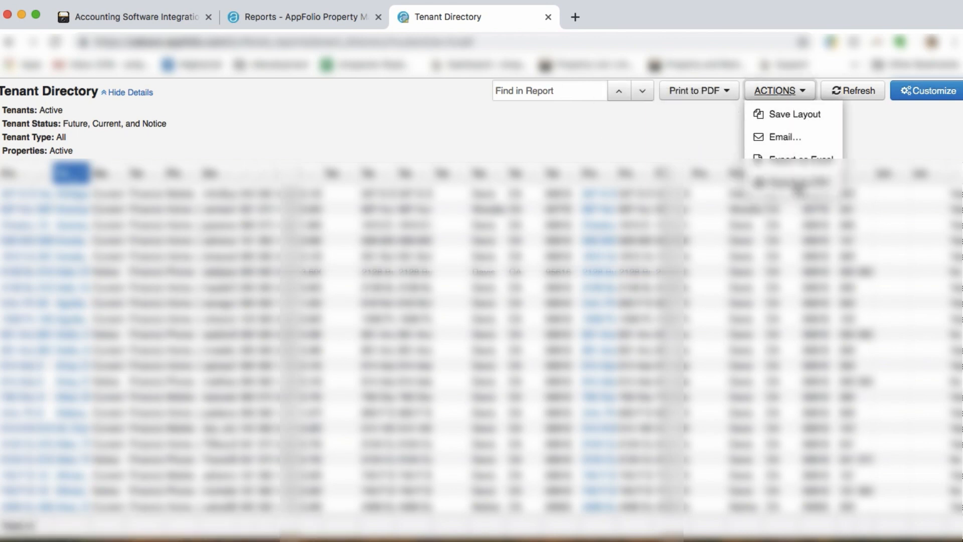
pyautogui.click(784, 136)
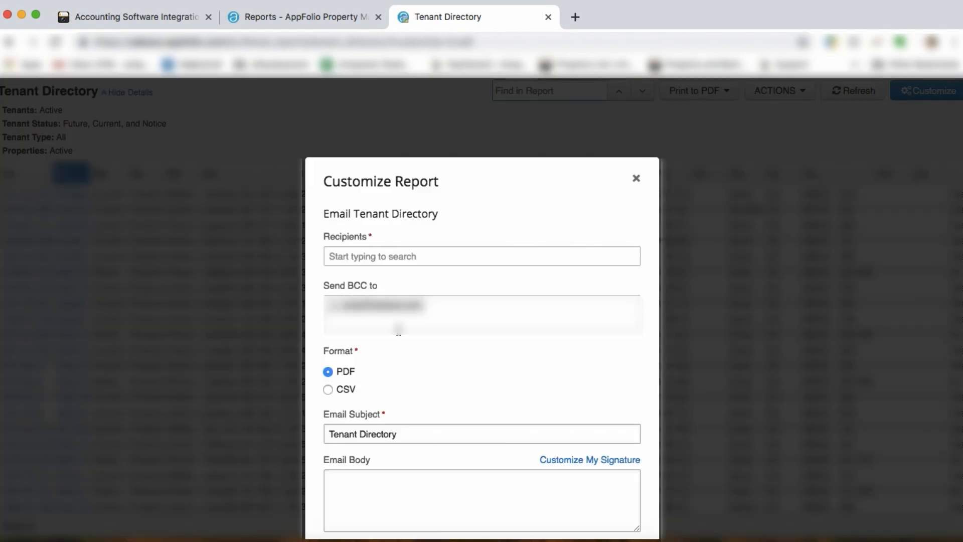
pyautogui.click(328, 390)
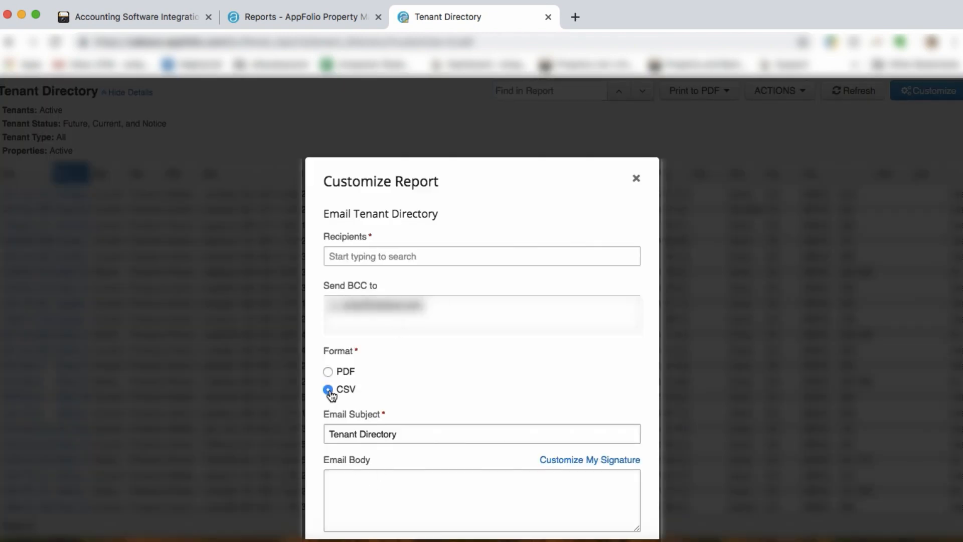
pyautogui.click(481, 498)
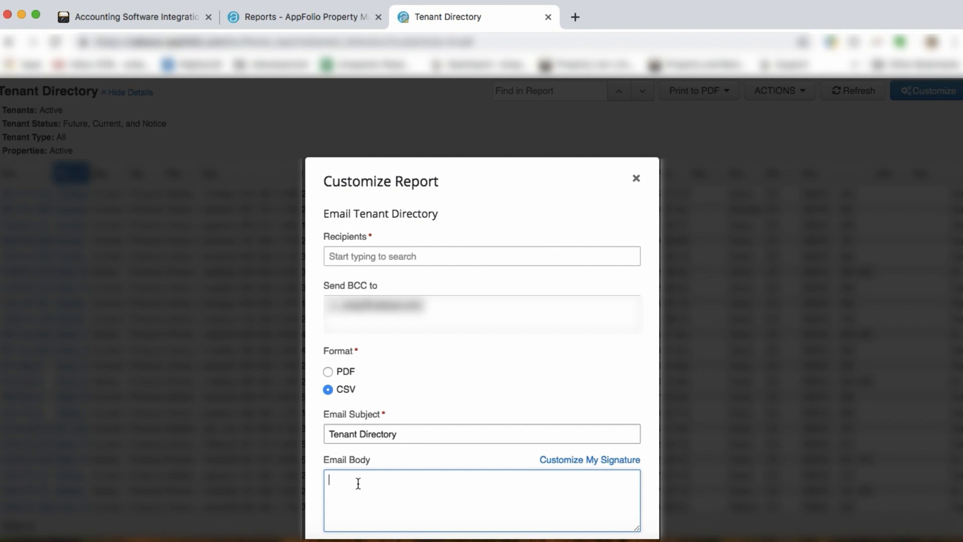
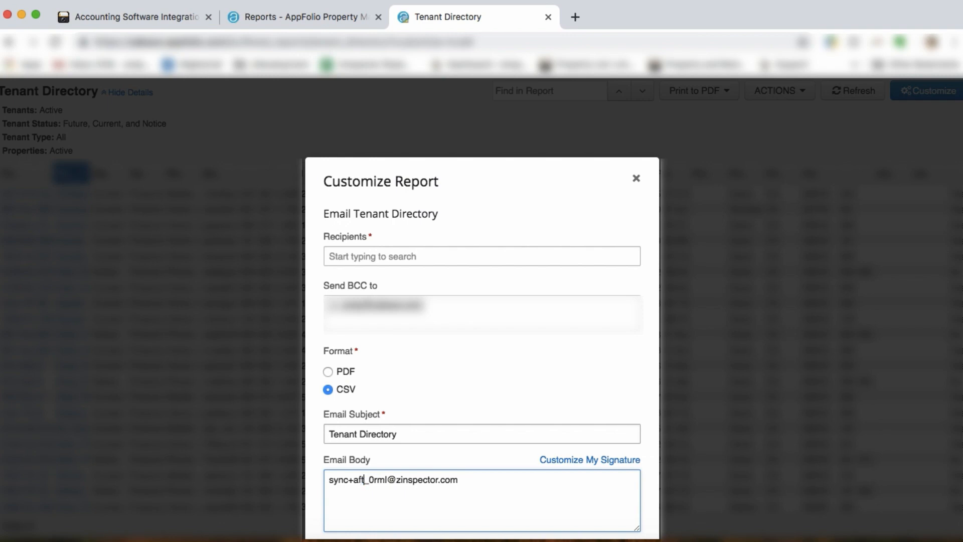
pyautogui.write('enant')
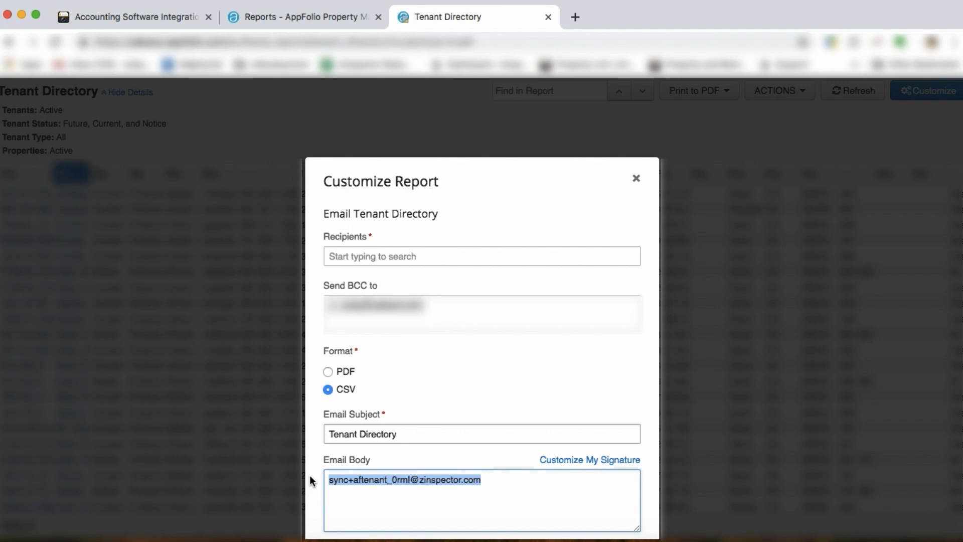
pyautogui.click(481, 256)
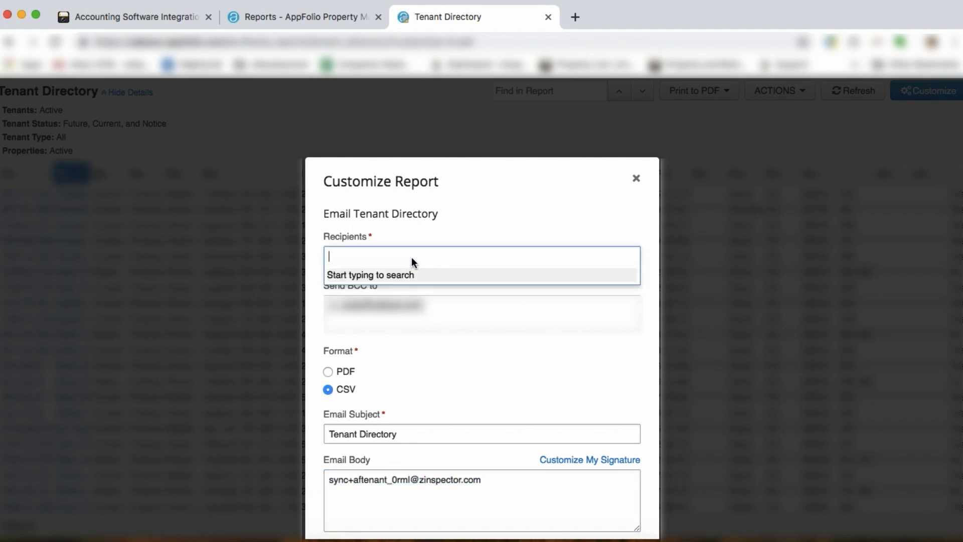
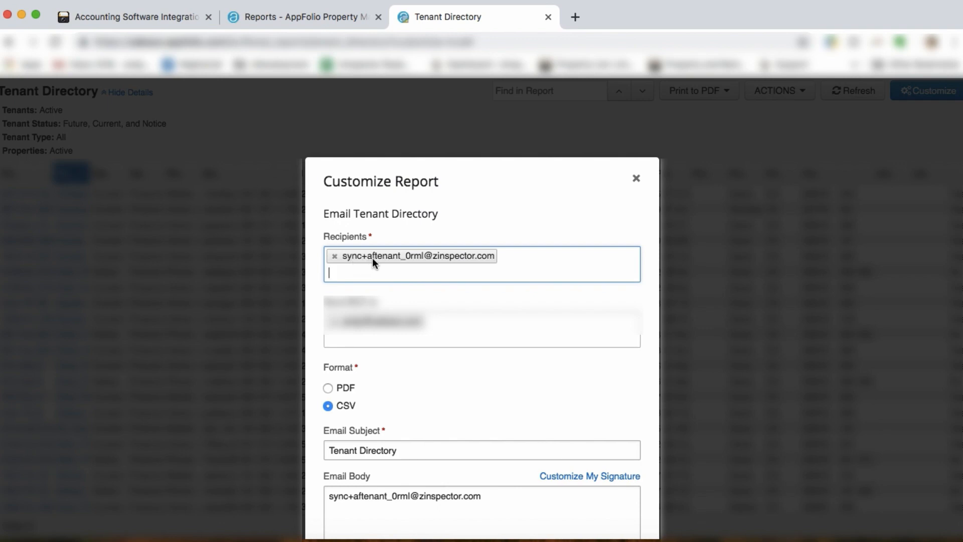
pyautogui.moveTo(404, 264)
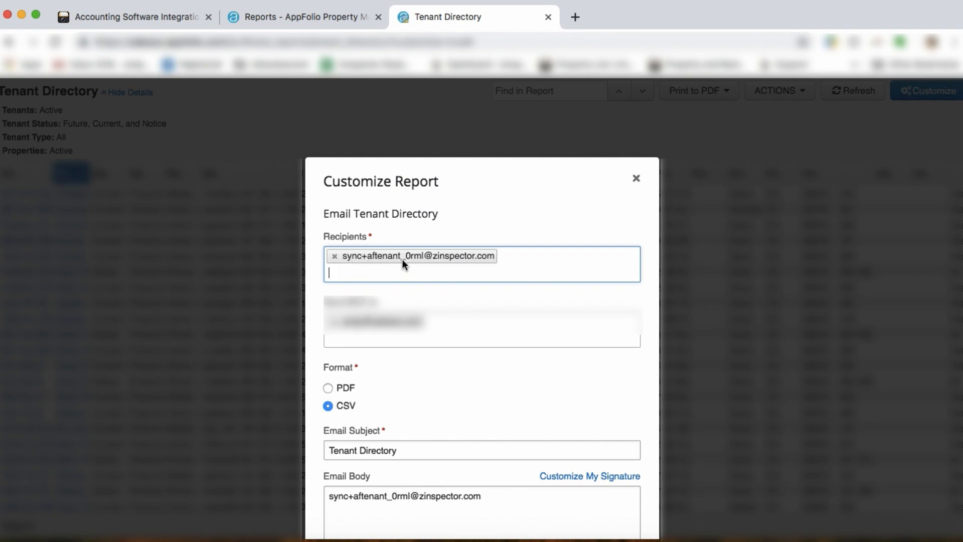
pyautogui.moveTo(423, 263)
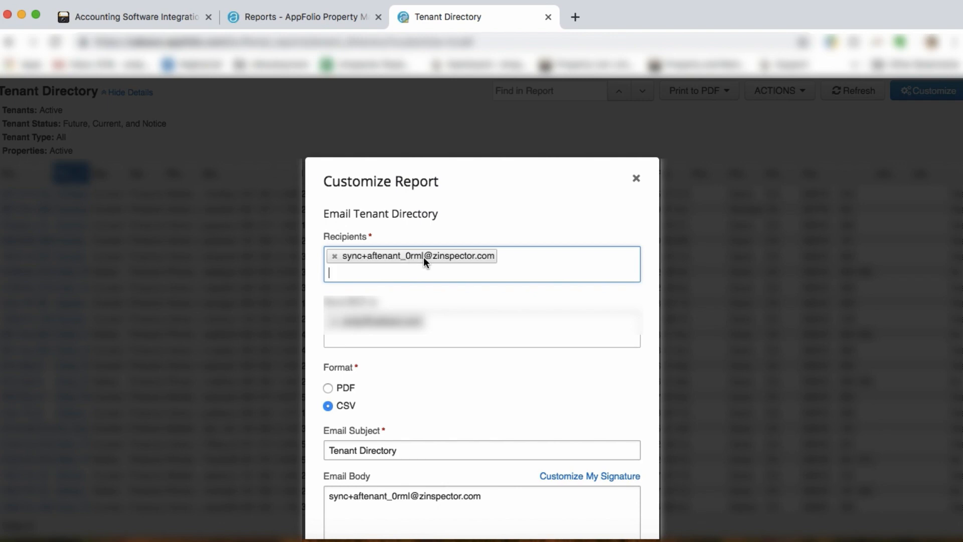
pyautogui.moveTo(496, 307)
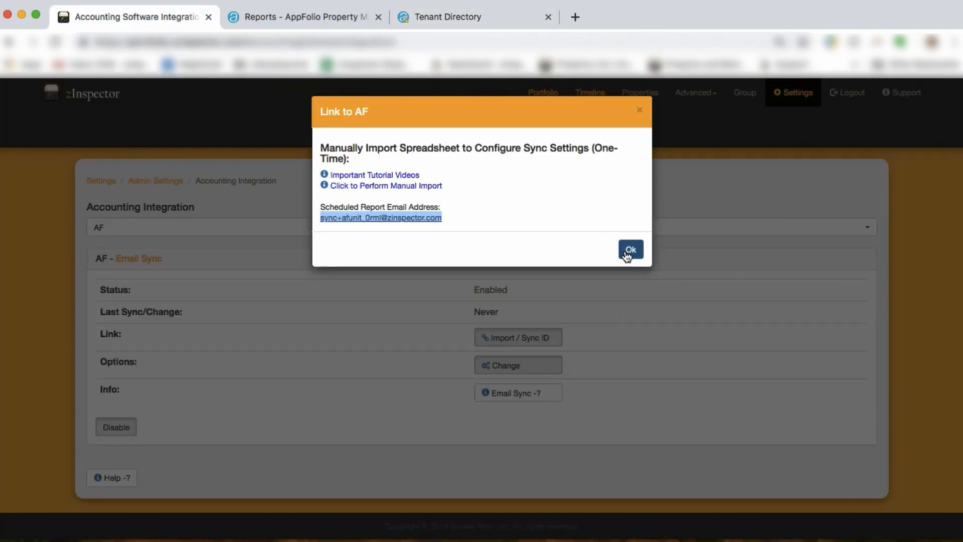
# Confirm the Link to AF notice and view the Tenants contacts list, now holding 695 records
pyautogui.click(630, 250)
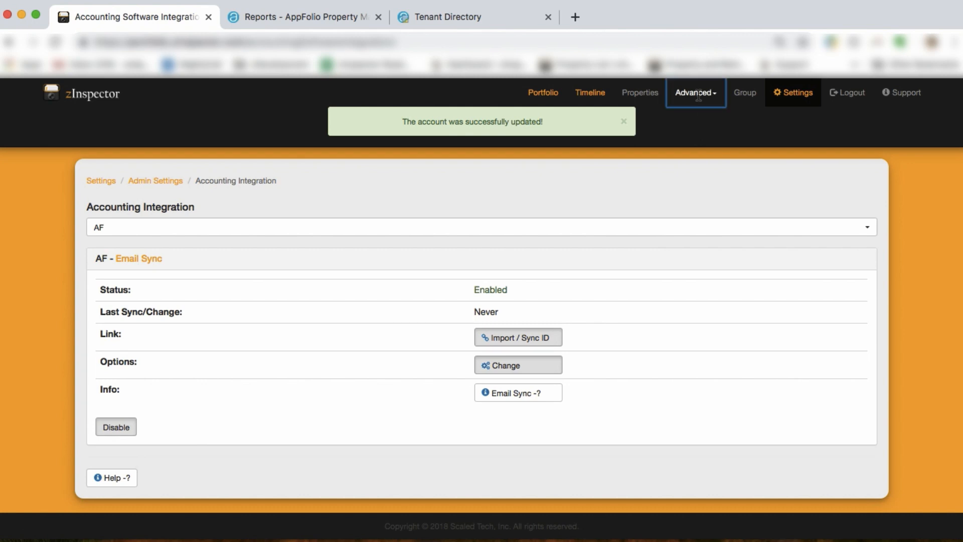
pyautogui.click(695, 93)
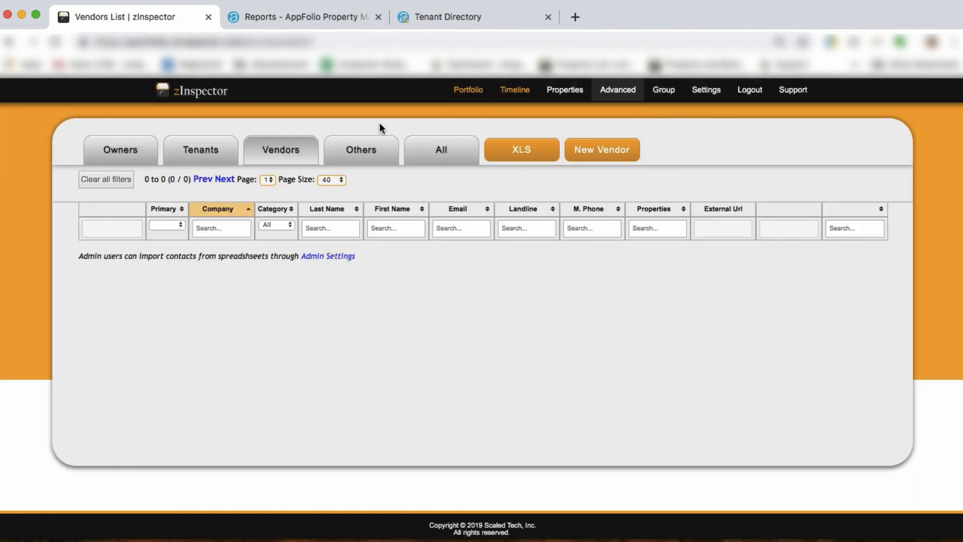
pyautogui.click(201, 150)
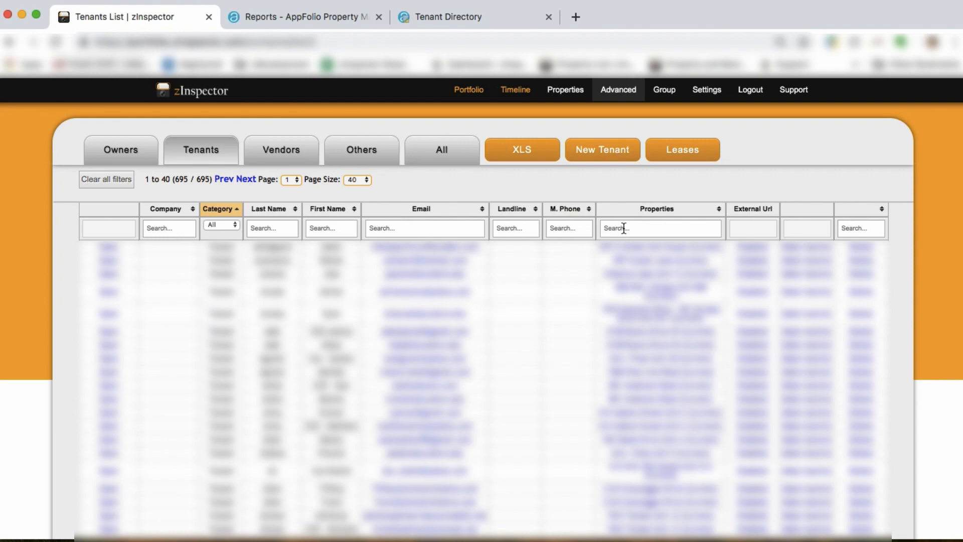
# Show all 346 synced leases unfiltered under Advanced > Leasing and close the AppFolio Reports tab
pyautogui.click(616, 89)
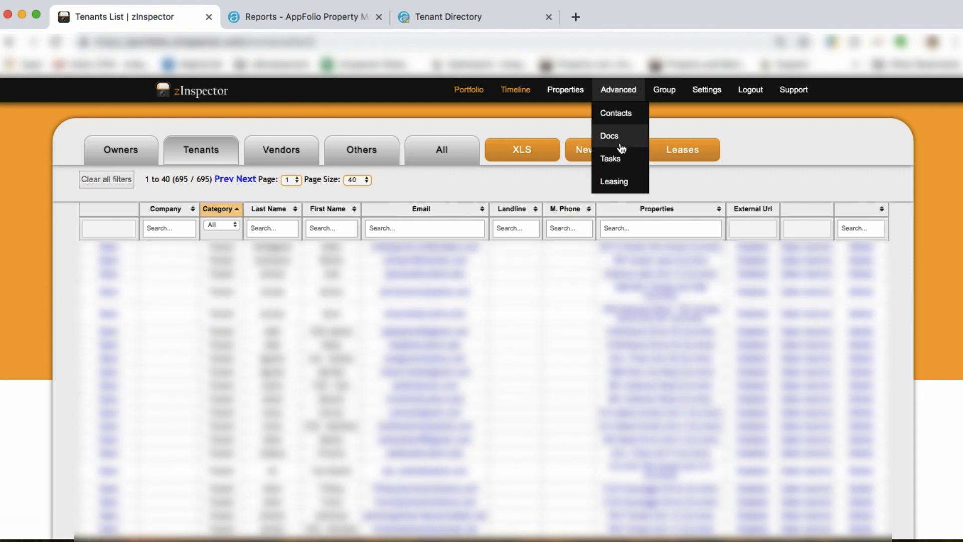
pyautogui.click(613, 181)
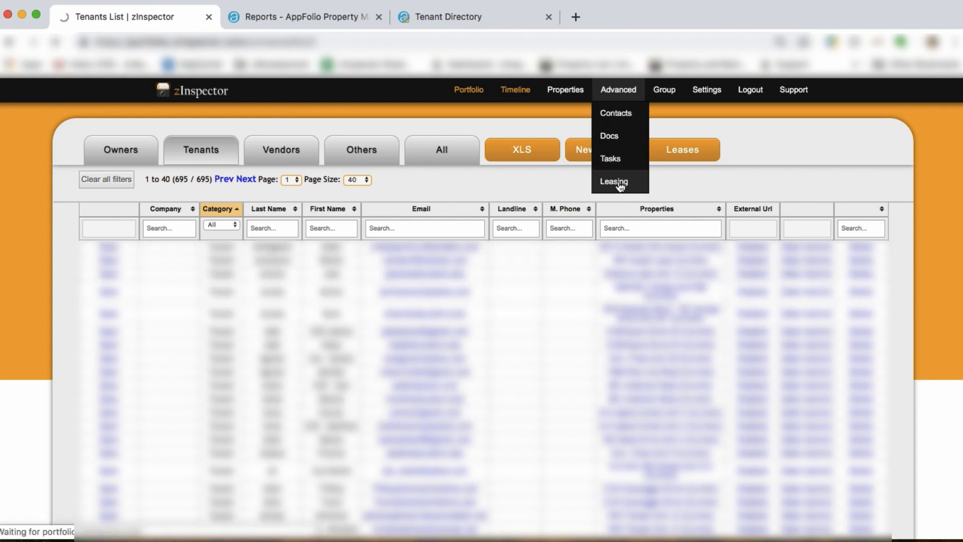
pyautogui.click(613, 181)
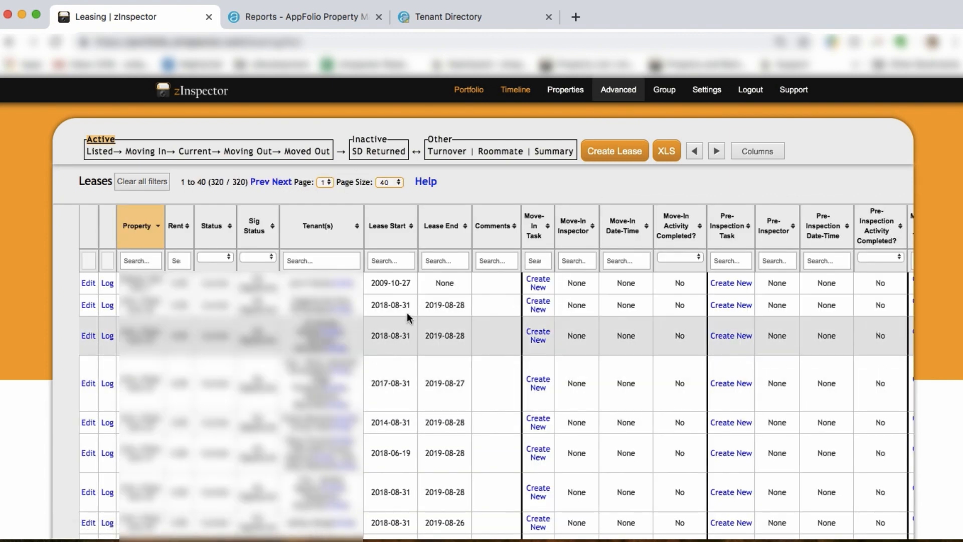
pyautogui.click(137, 226)
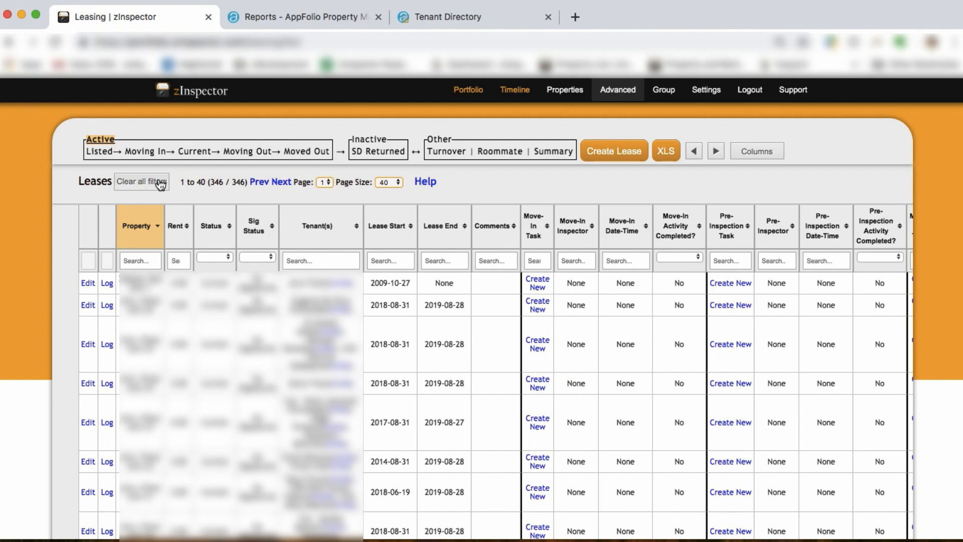
pyautogui.moveTo(143, 151)
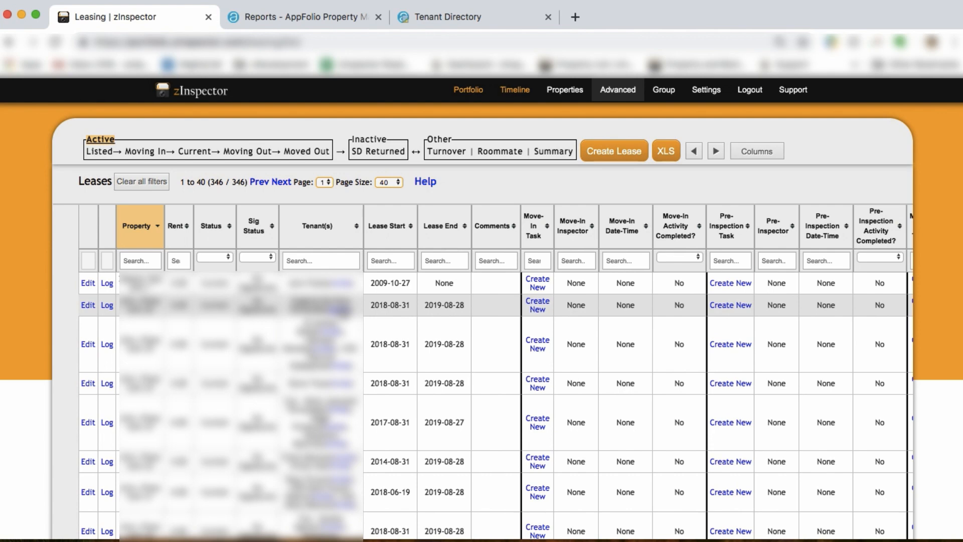
pyautogui.click(377, 17)
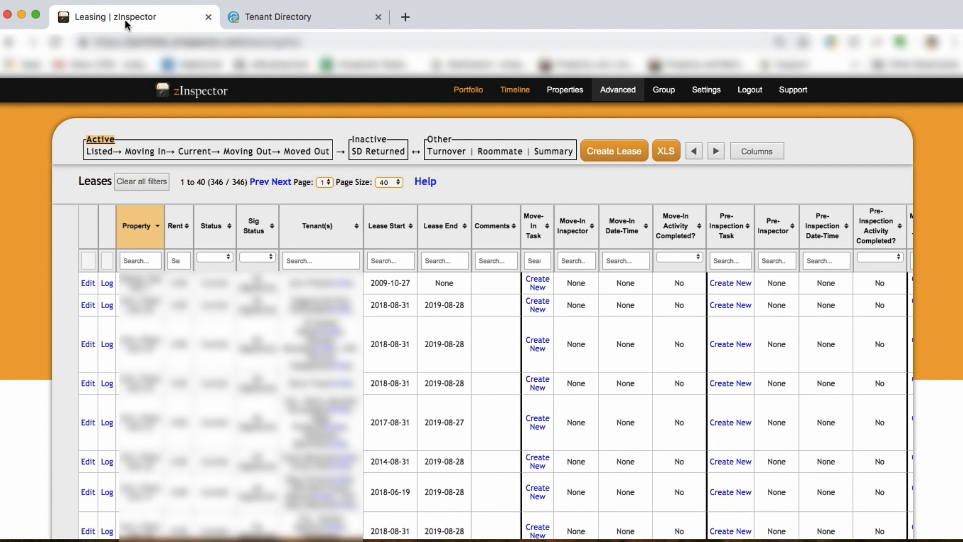
# Save the Tenant Directory layout as a copy named zTenantSync
pyautogui.click(277, 17)
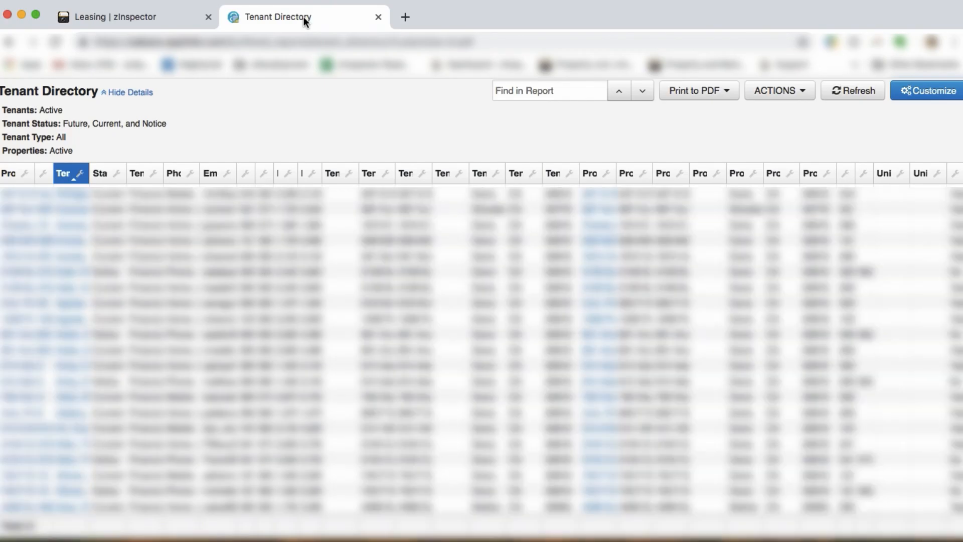
pyautogui.moveTo(743, 135)
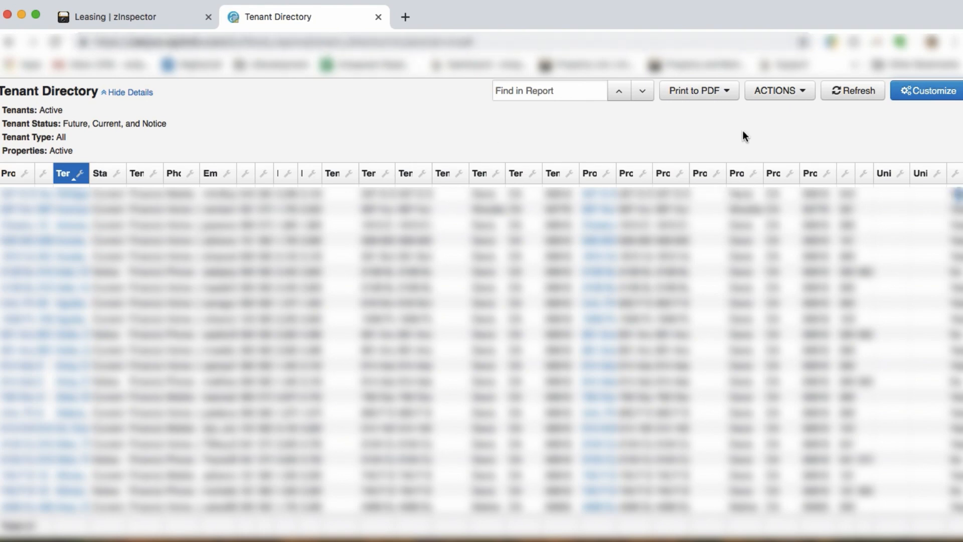
pyautogui.click(779, 90)
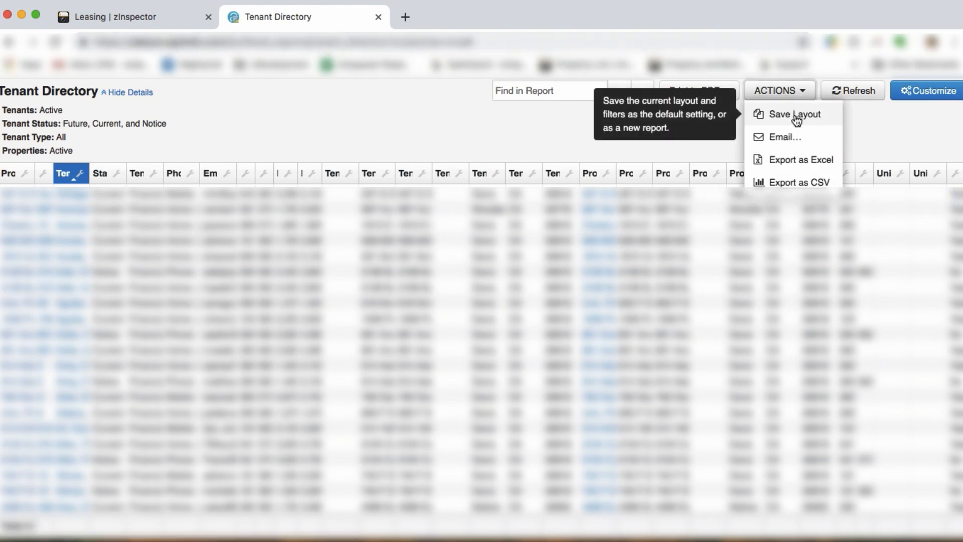
pyautogui.click(793, 114)
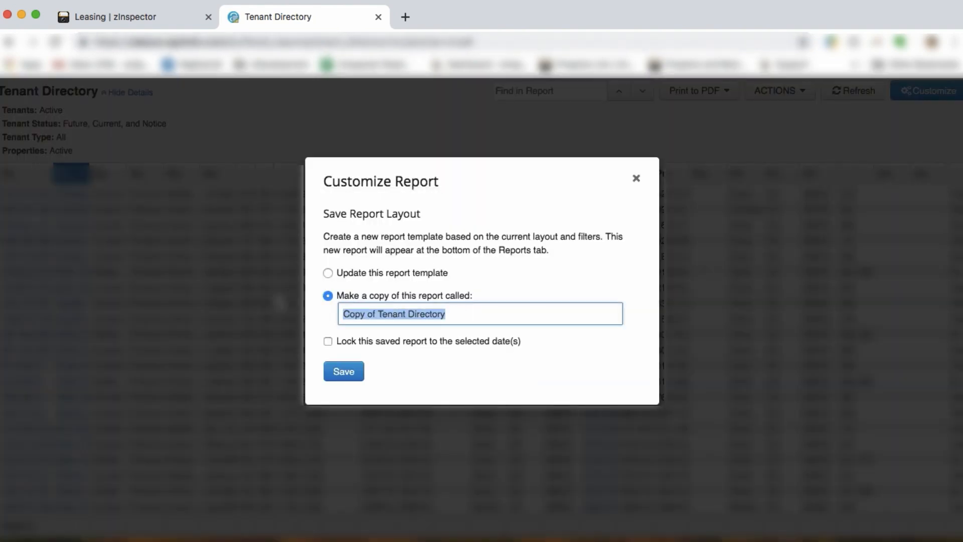
pyautogui.click(343, 371)
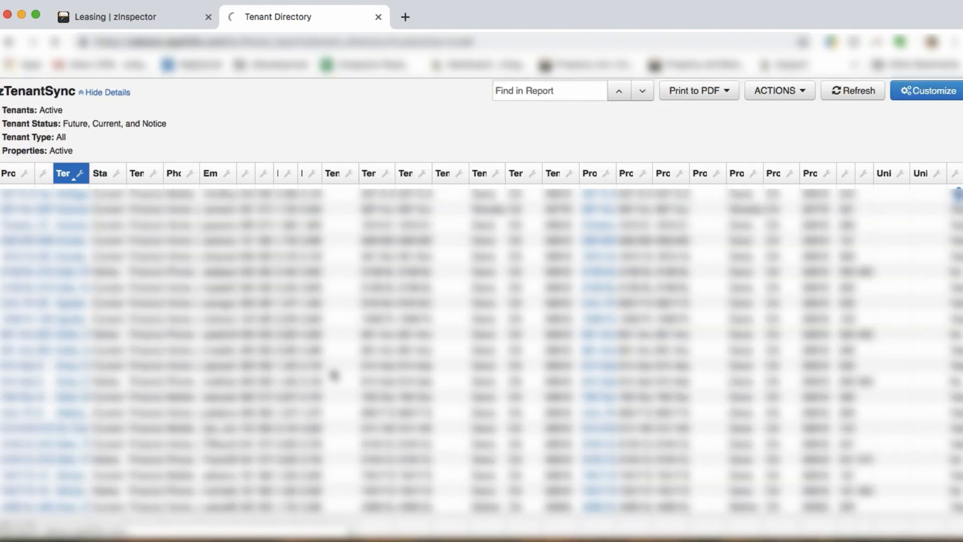
pyautogui.click(927, 91)
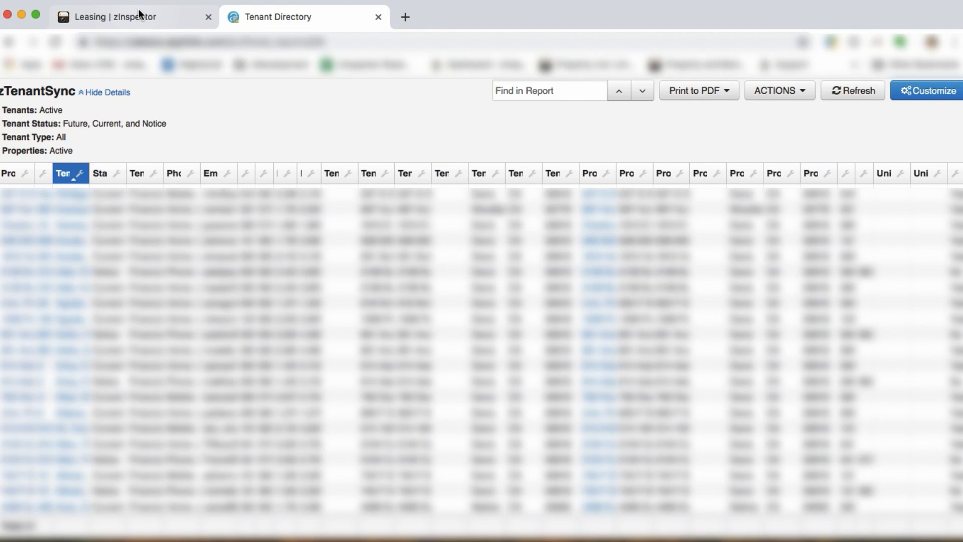
pyautogui.moveTo(119, 93)
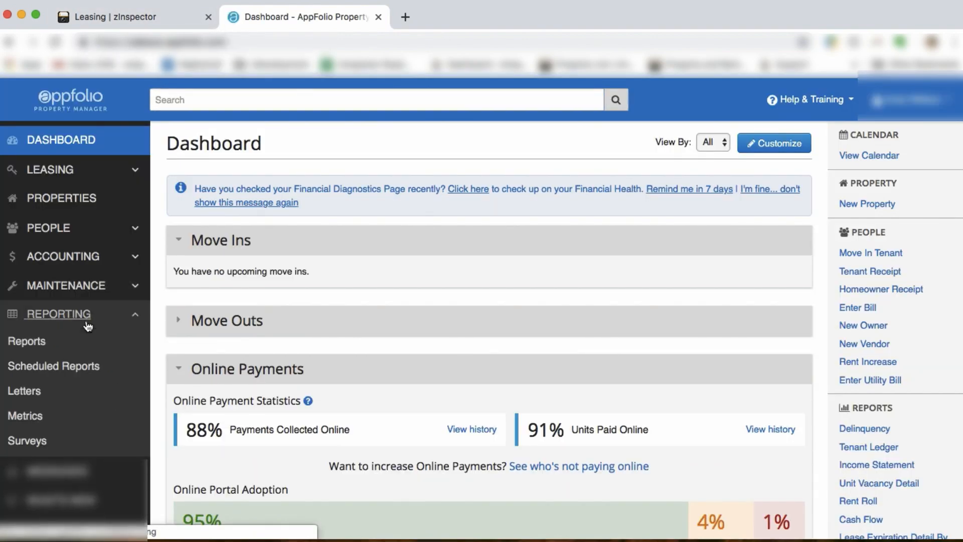
# Start a new scheduled report named zTenantSync sent as CSV instead of PDF
pyautogui.click(53, 365)
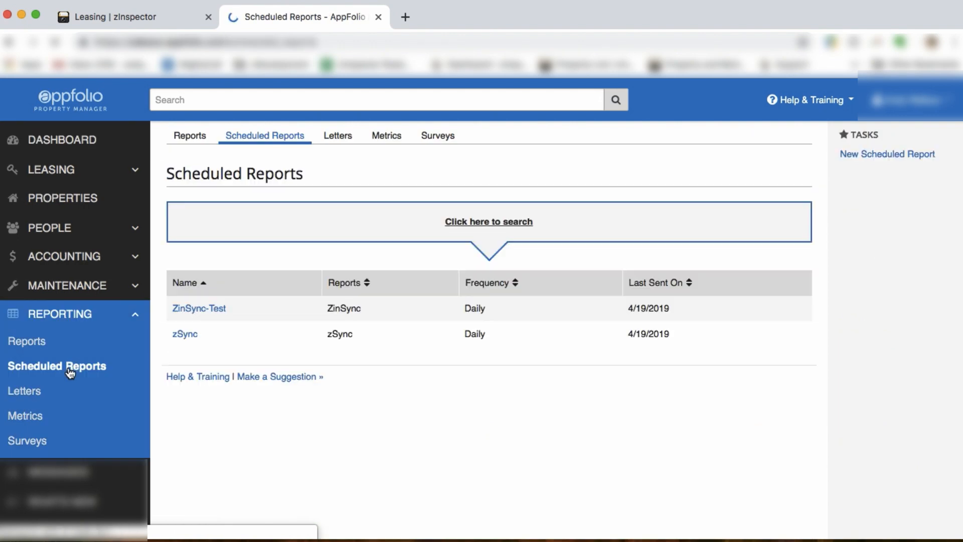
pyautogui.moveTo(886, 153)
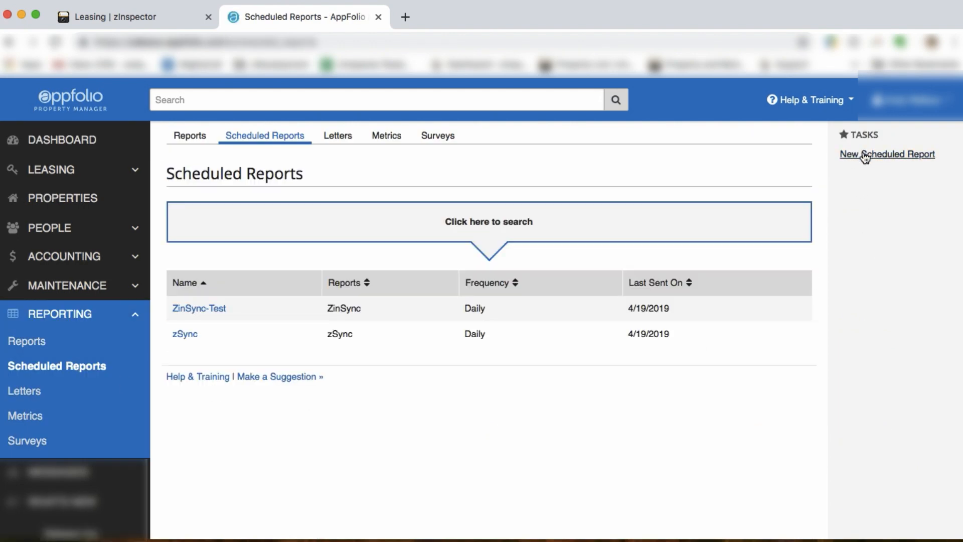
pyautogui.click(885, 155)
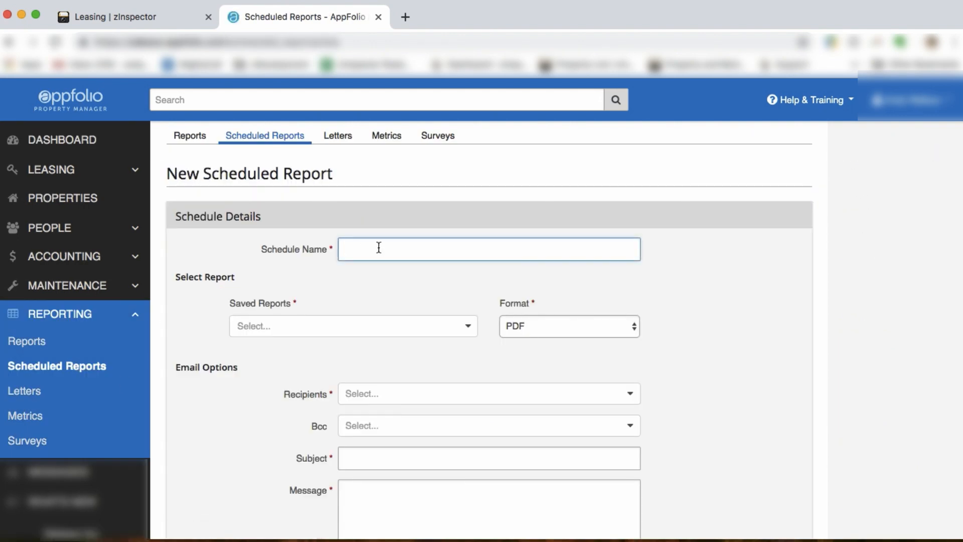
pyautogui.write('zTenant')
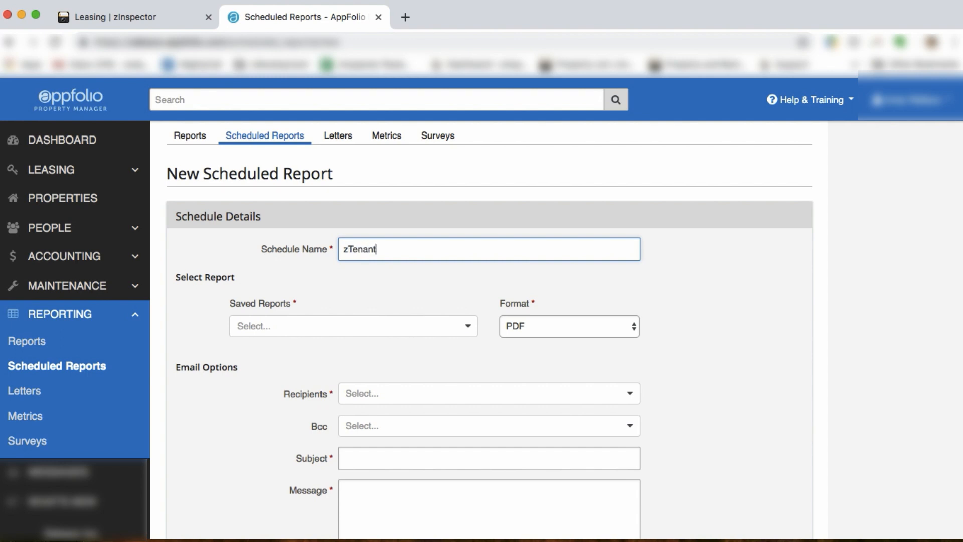
pyautogui.write('Sync')
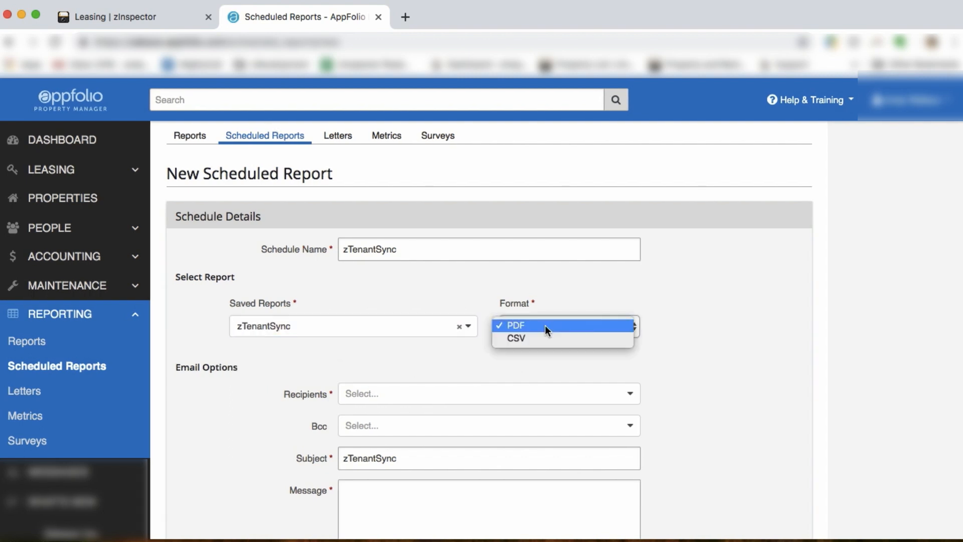
pyautogui.click(515, 338)
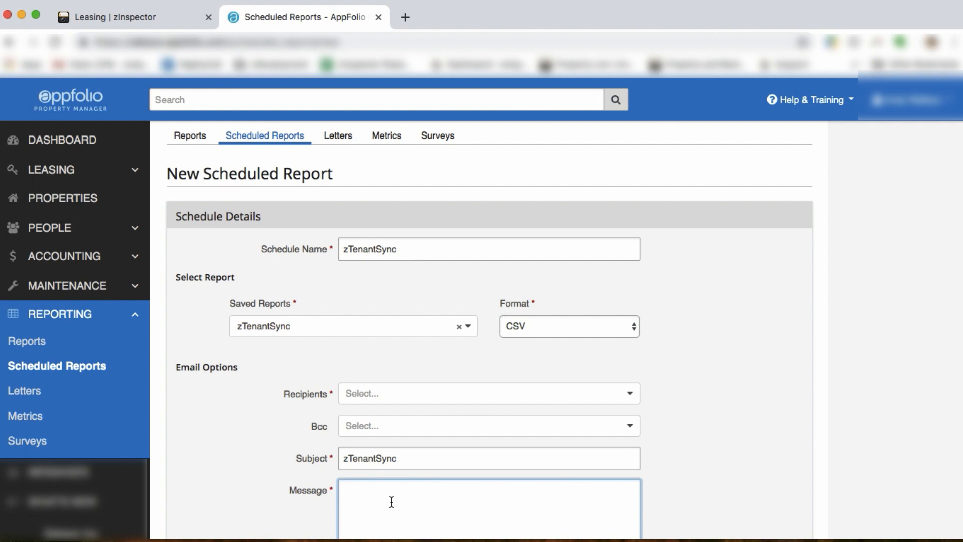
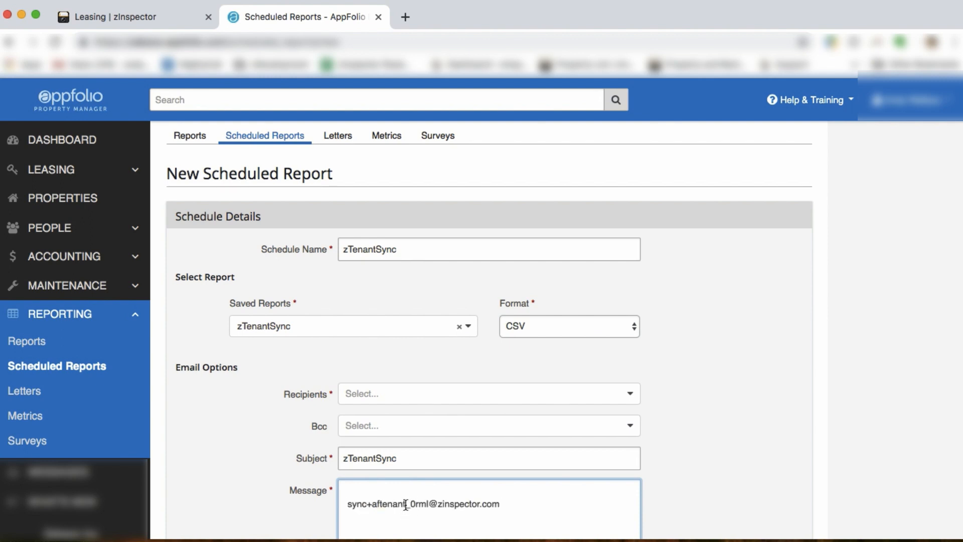
pyautogui.tripleClick(422, 504)
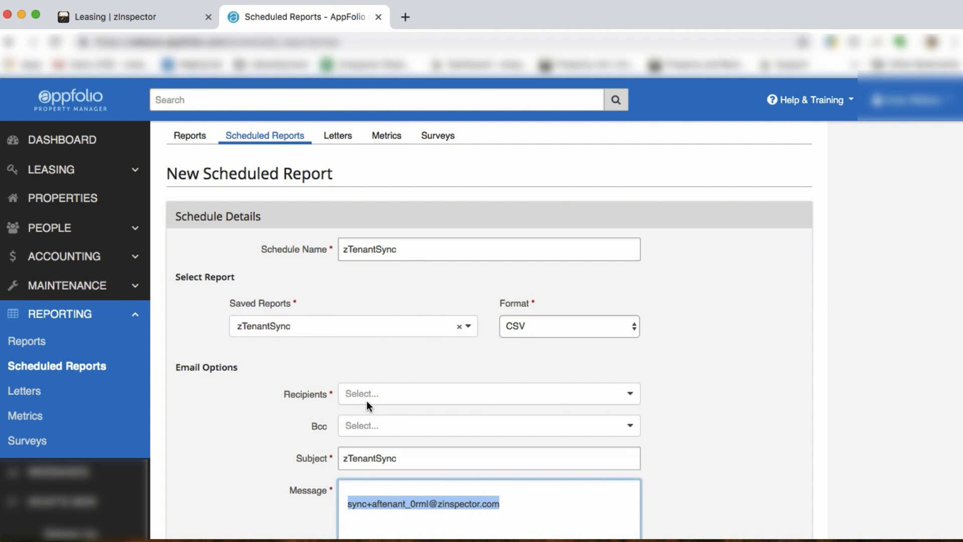
pyautogui.click(488, 393)
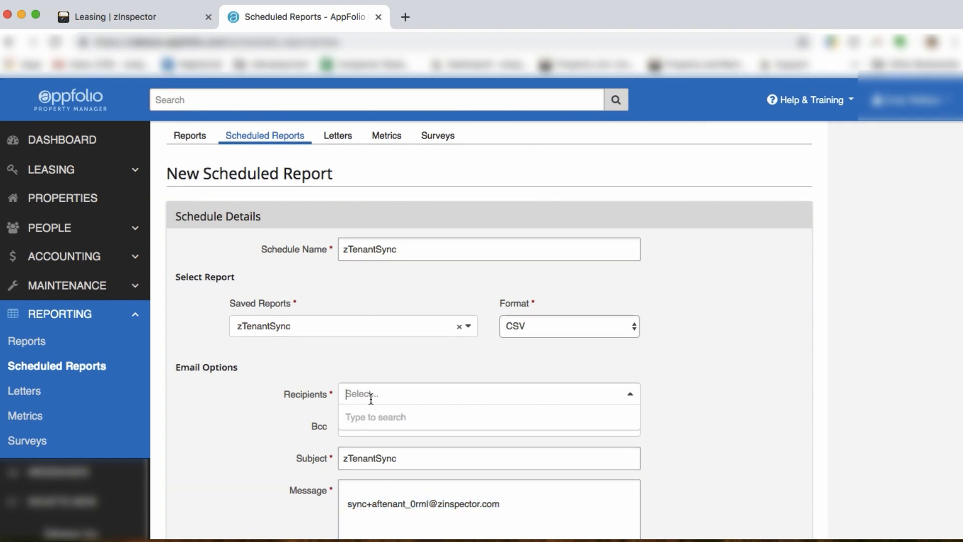
pyautogui.scroll(-3)
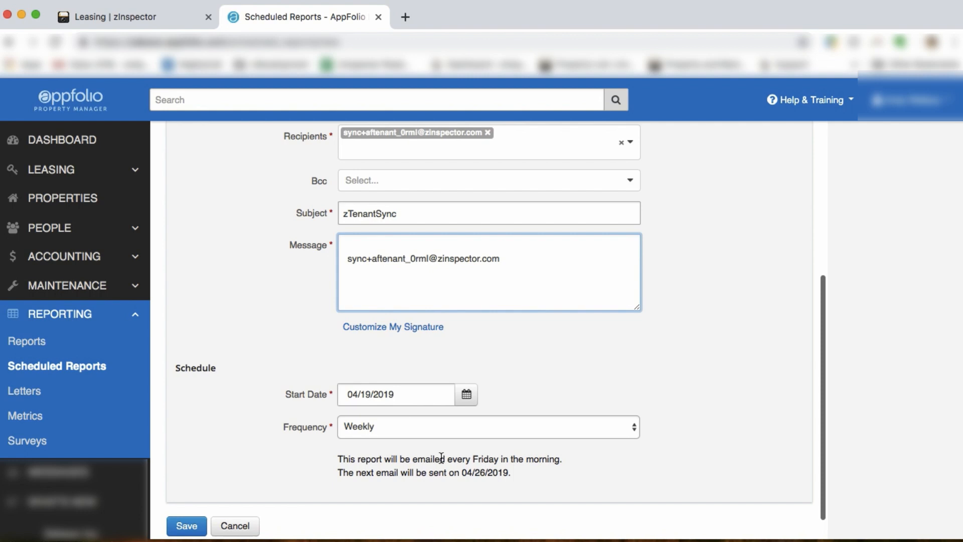
pyautogui.click(487, 427)
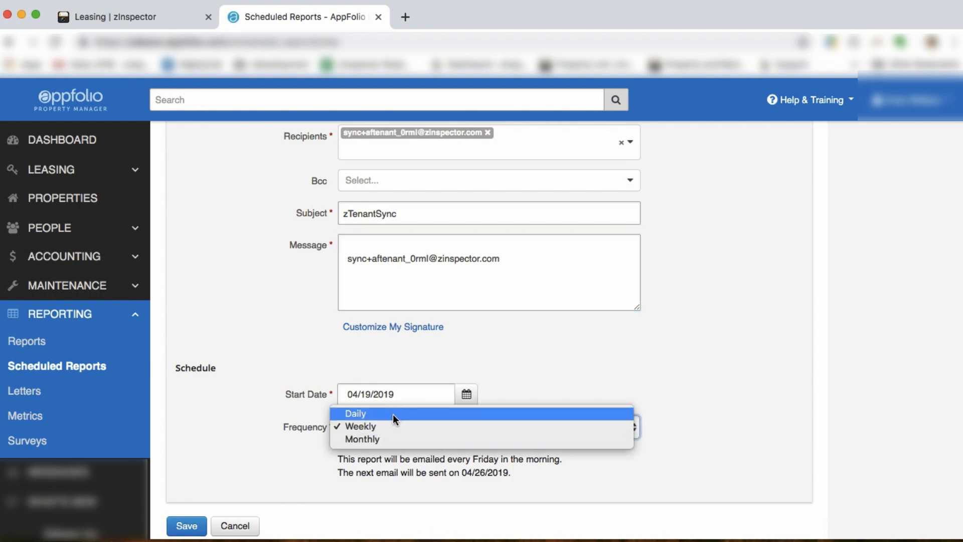
pyautogui.click(187, 526)
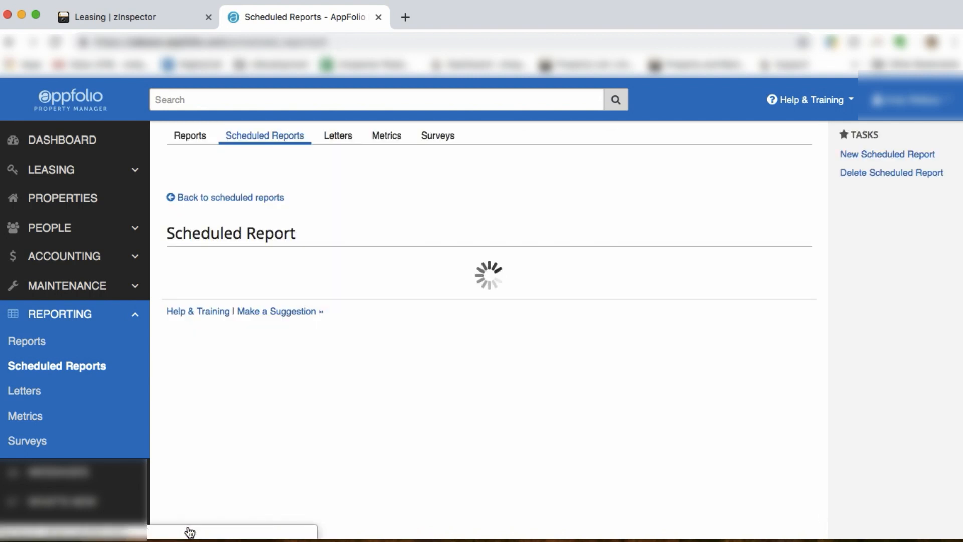